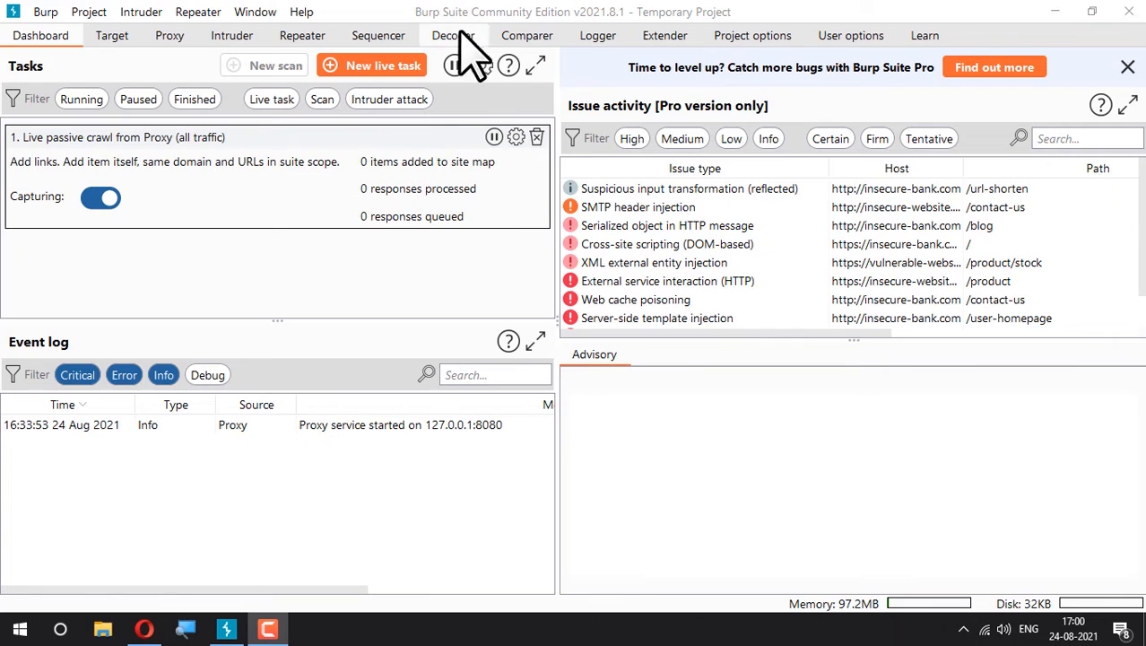
mouse_move(583, 80)
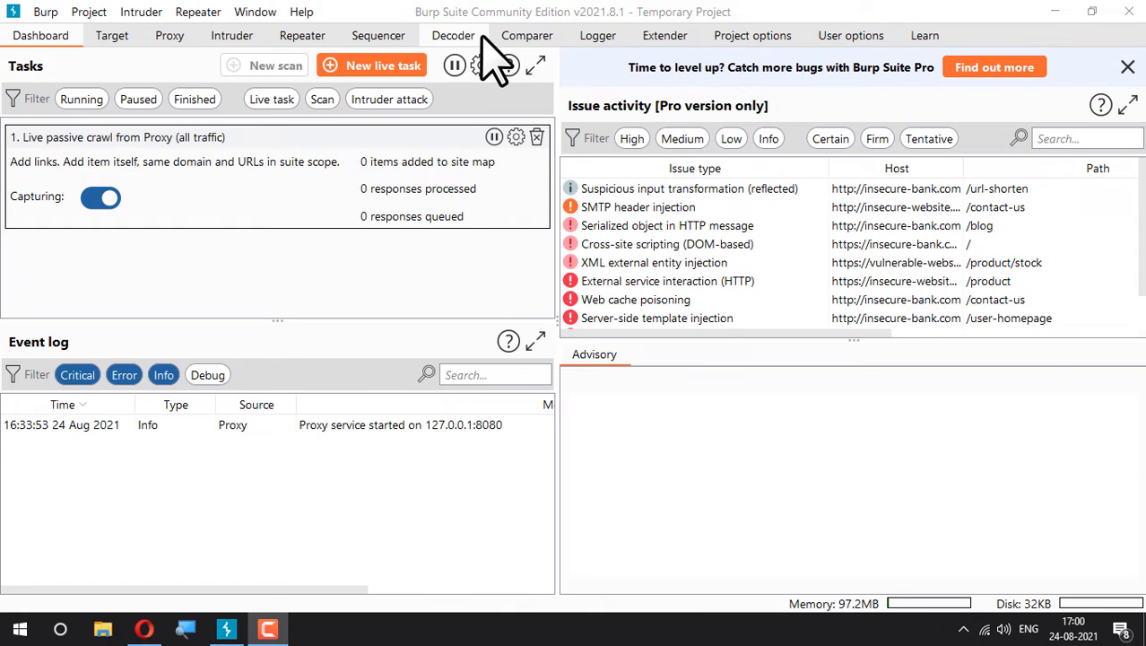
mouse_move(498, 62)
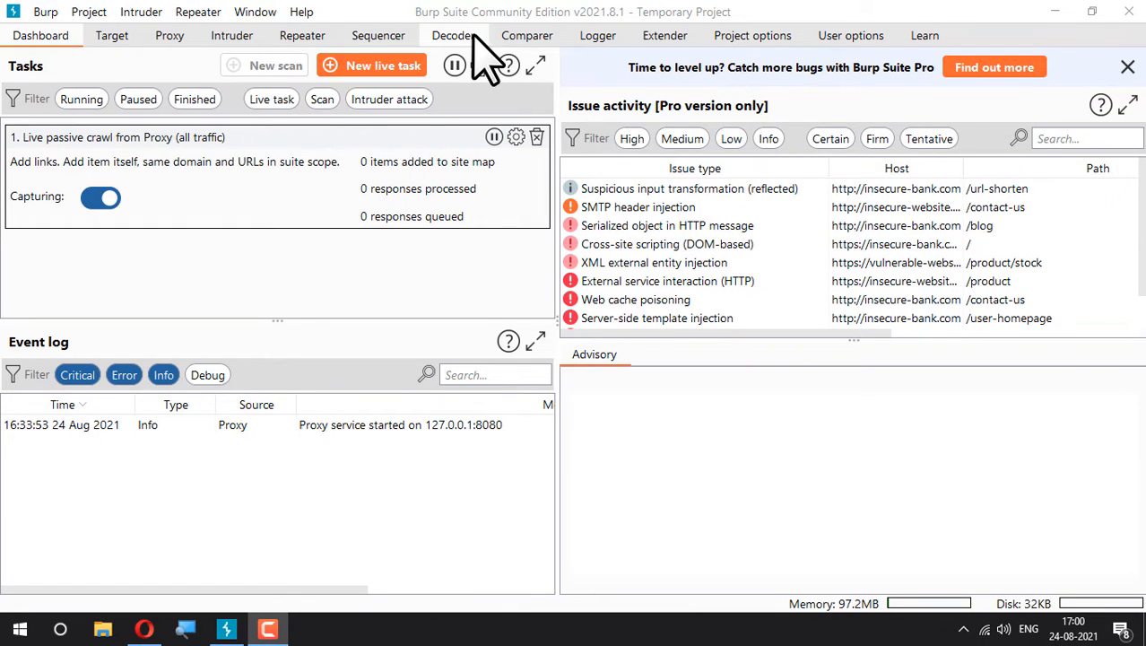
Switch to the Decoder tool, leaving its input area empty
click(452, 35)
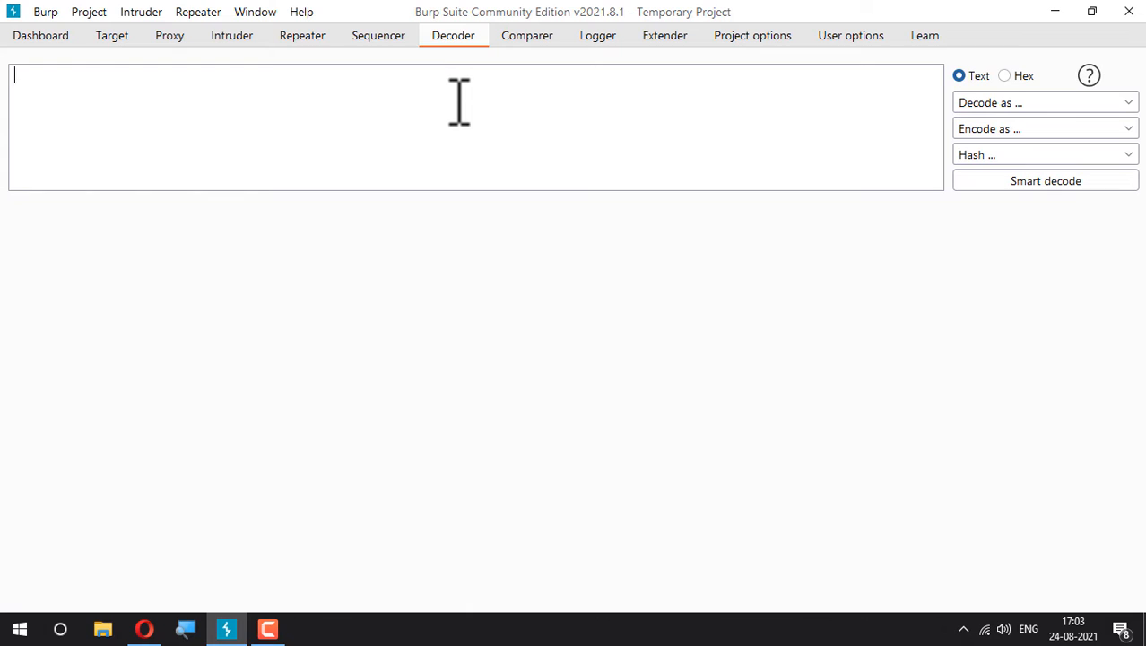
mouse_move(557, 100)
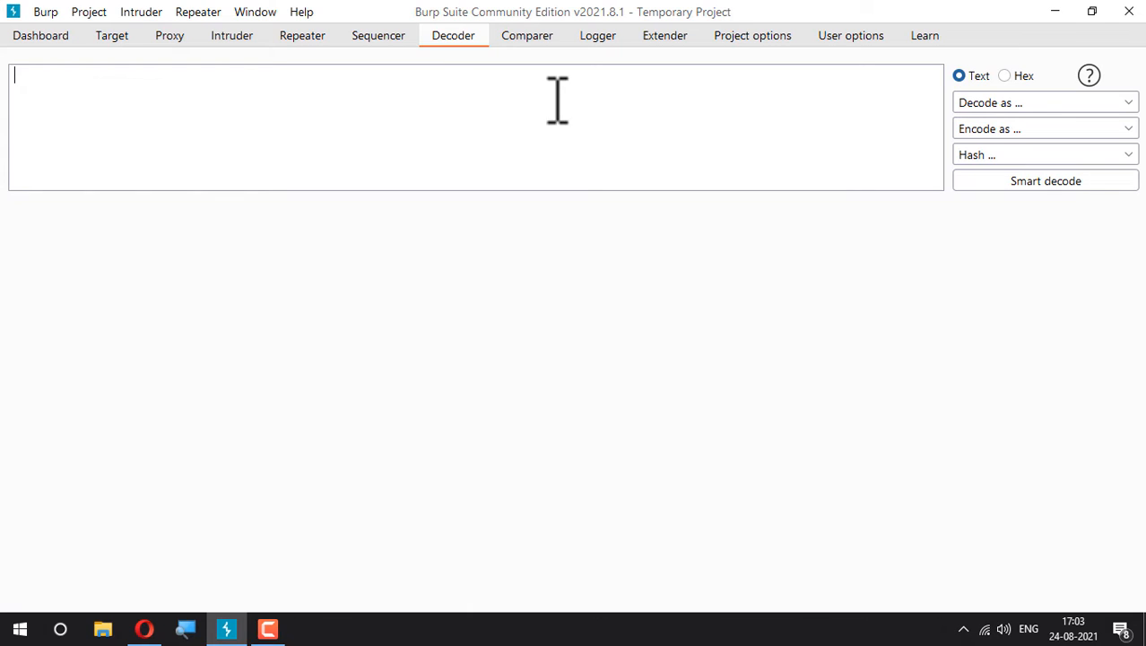
mouse_move(405, 180)
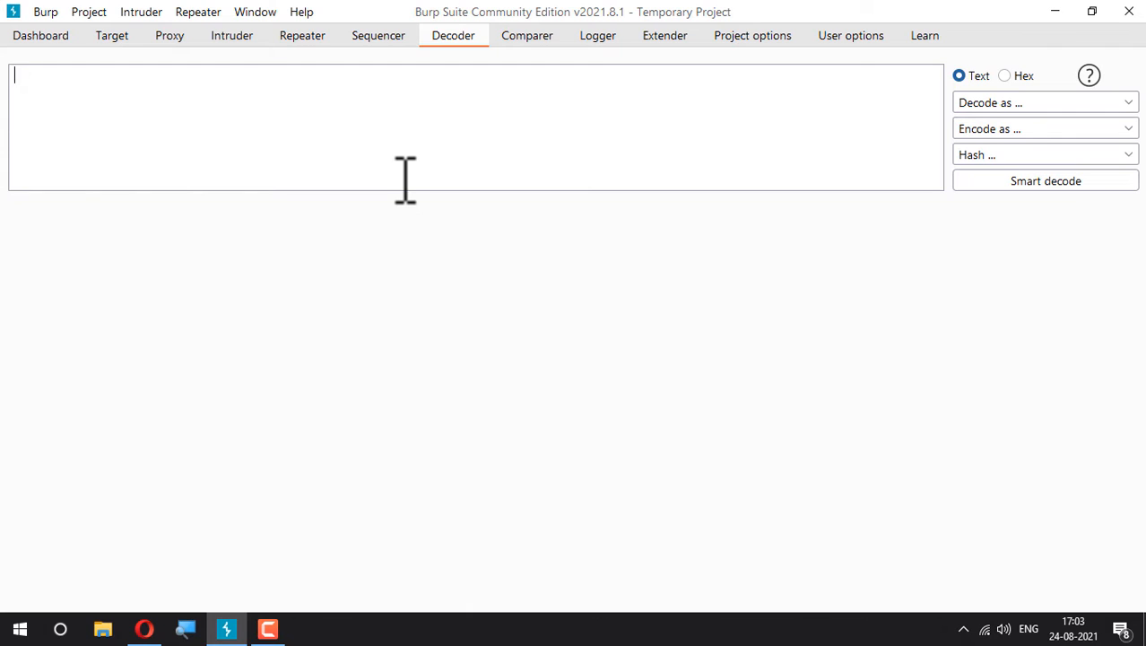
Enter 'This is a text' and encode it as Base64, giving VGhpcyBpcyBhIHRleHQ=
text(T)
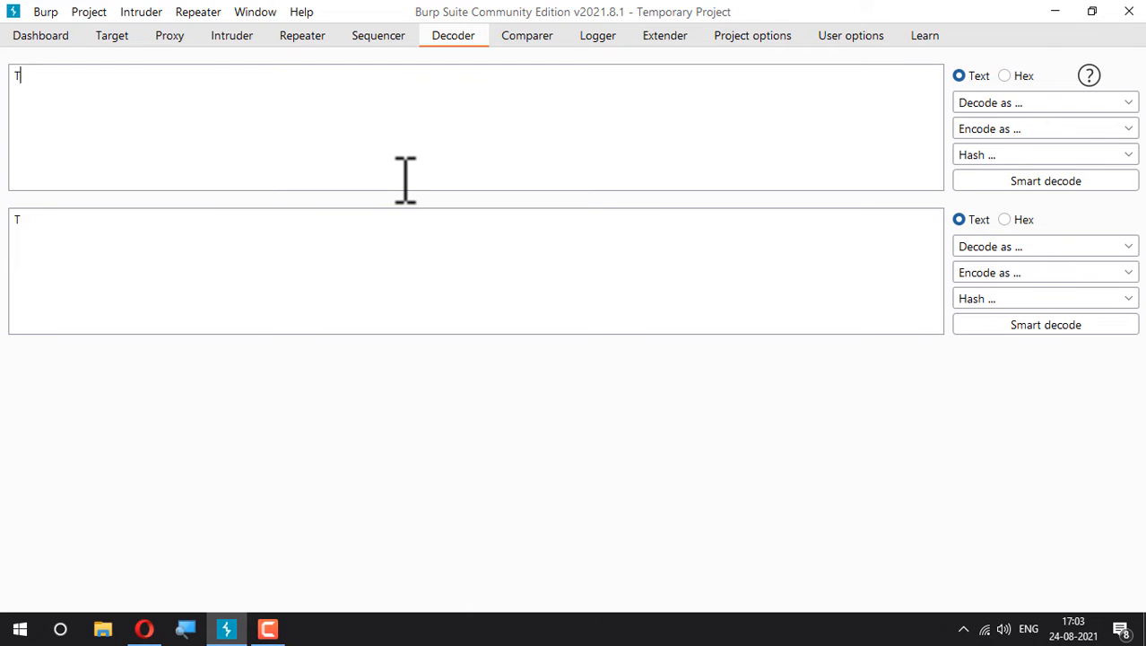
text(his is a te)
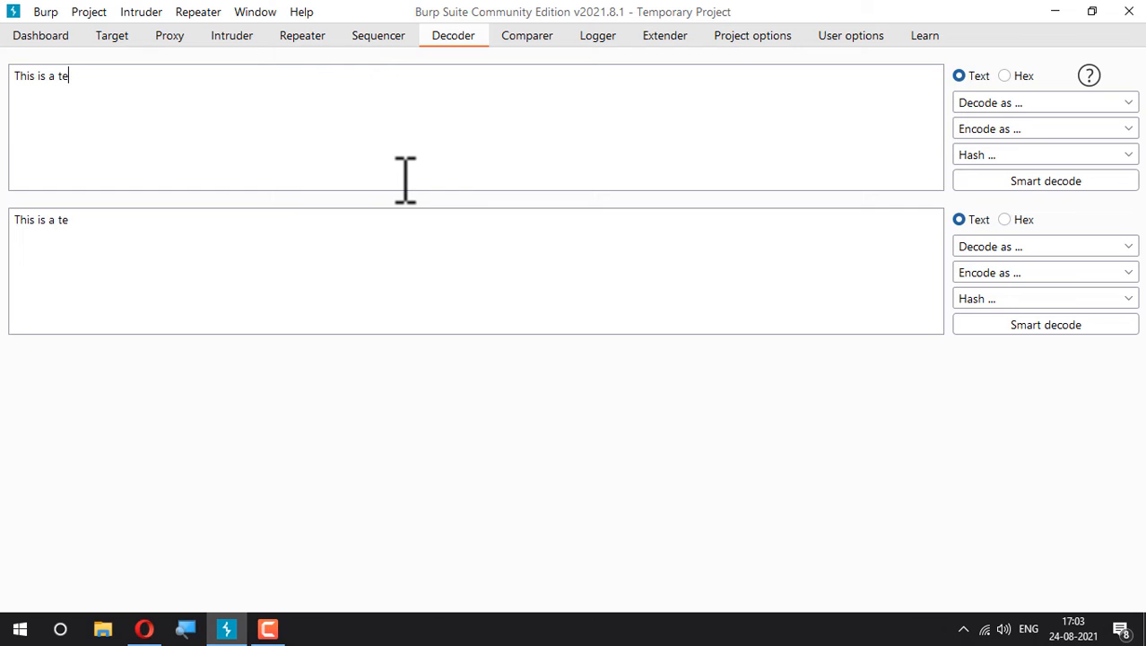
text(xt)
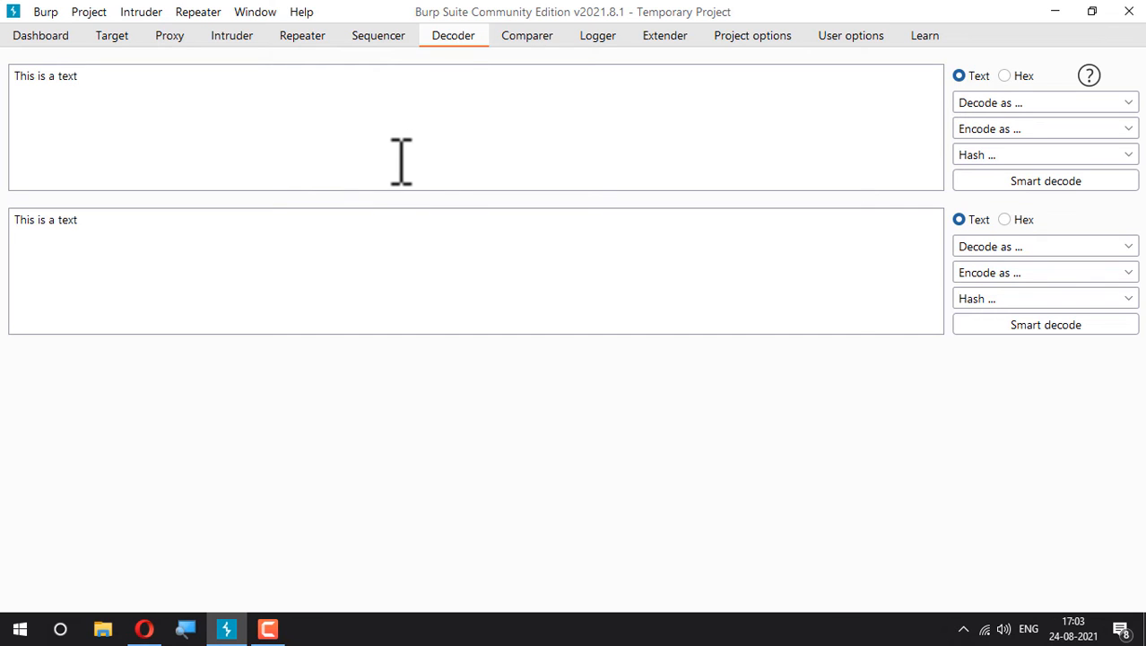
mouse_move(987, 117)
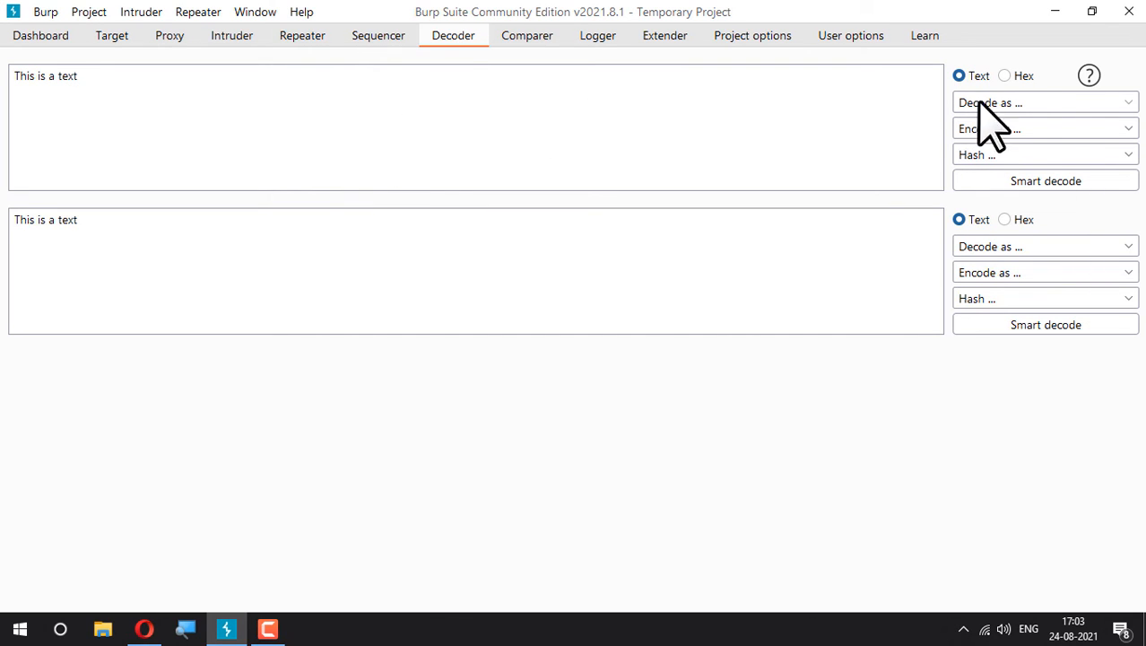
click(1045, 128)
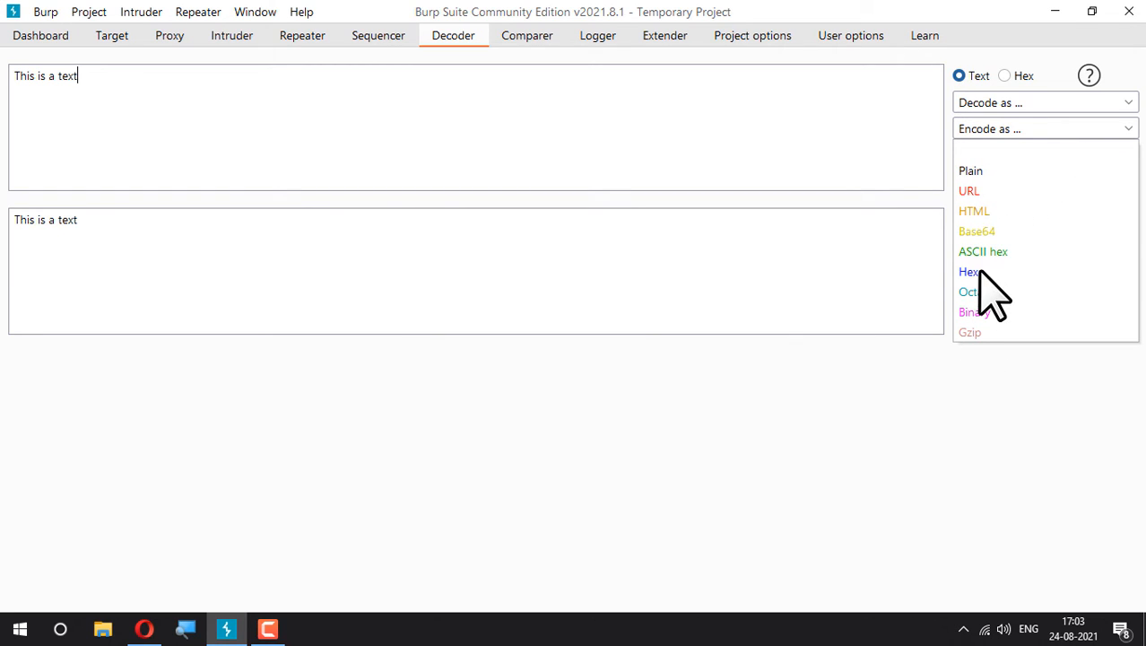
mouse_move(982, 350)
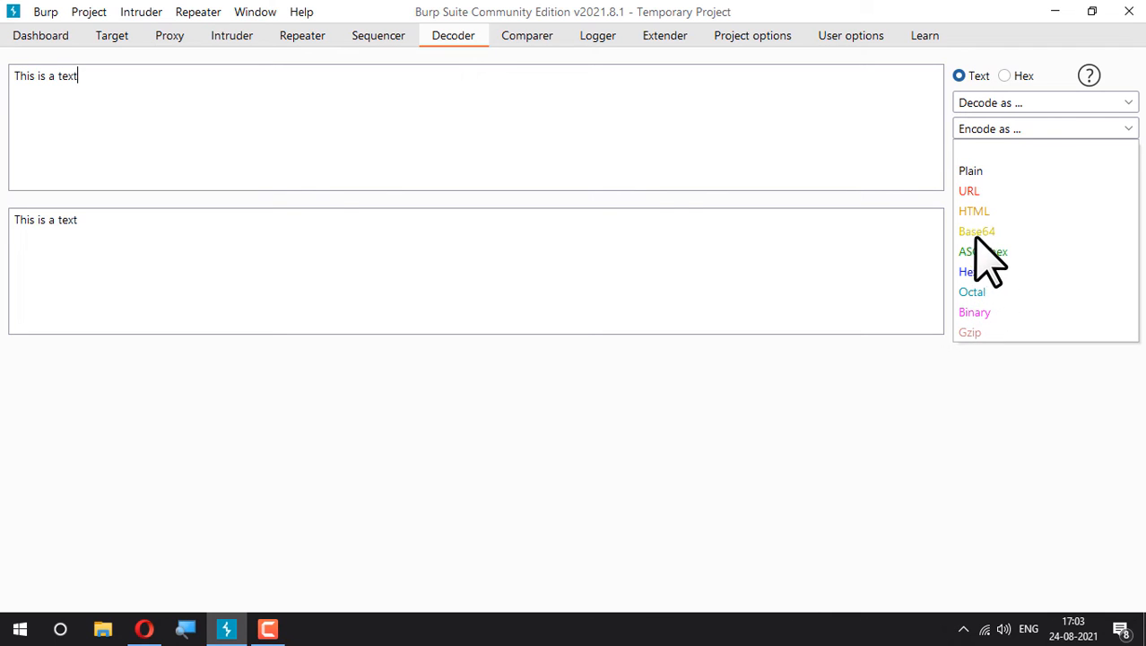
click(976, 231)
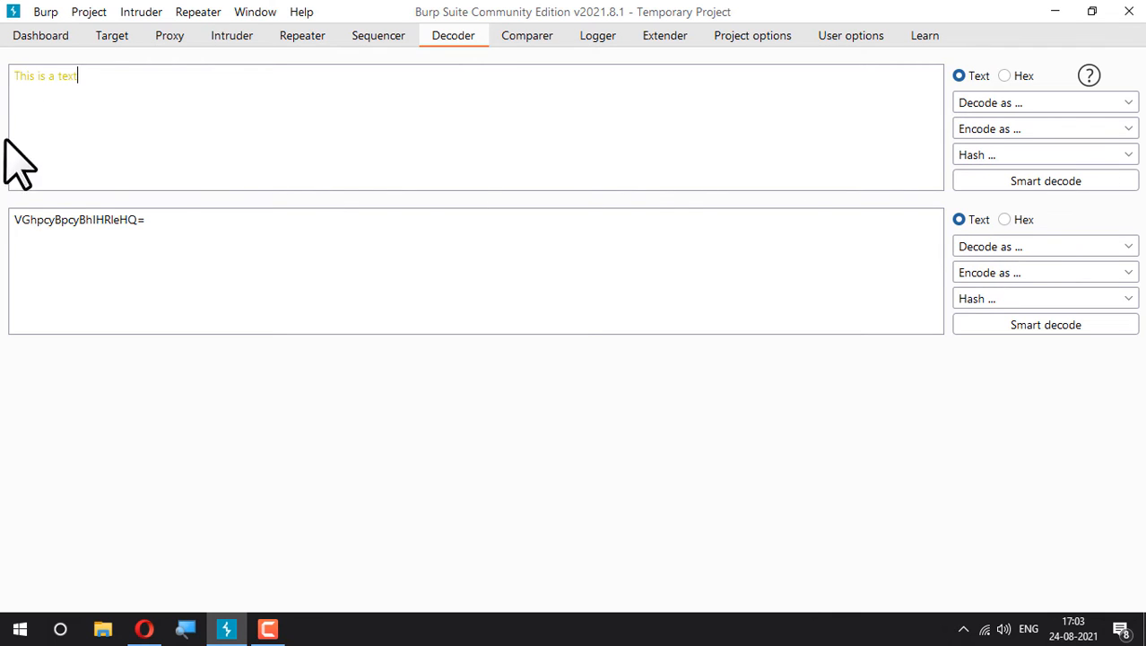
mouse_move(995, 144)
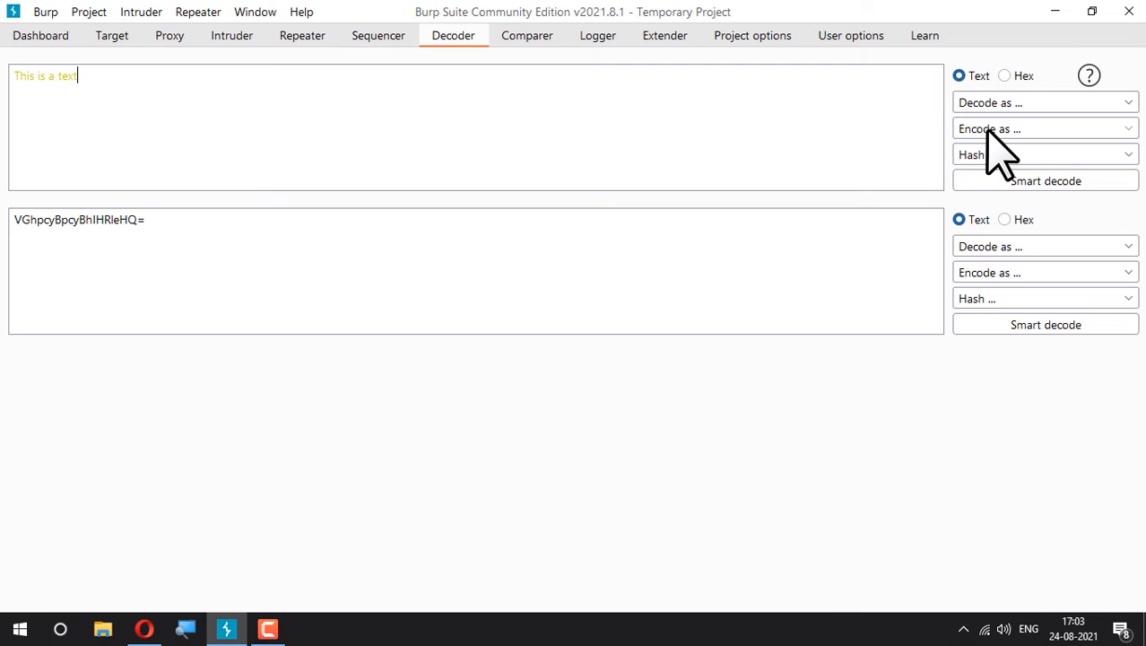
click(1043, 128)
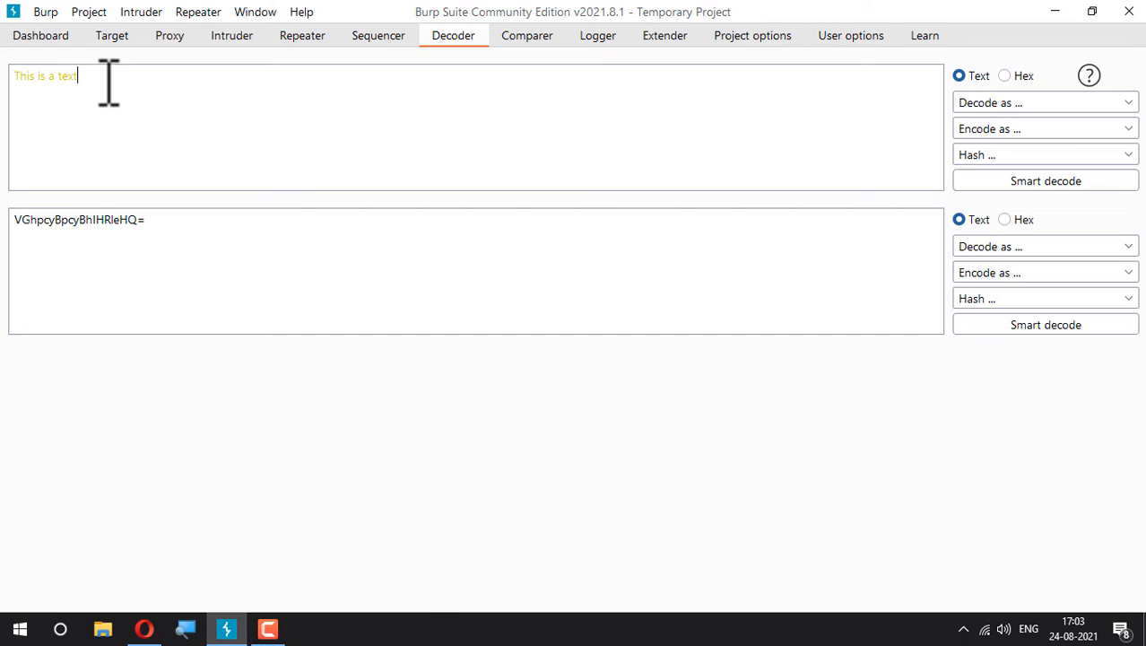
mouse_move(126, 90)
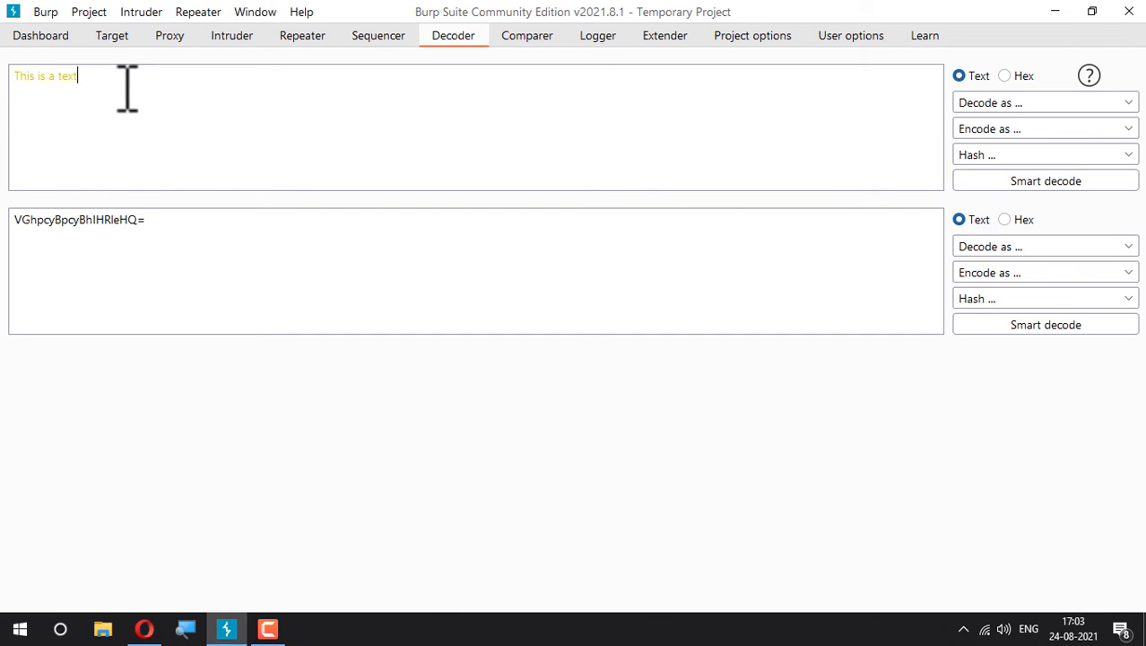
double_click(78, 219)
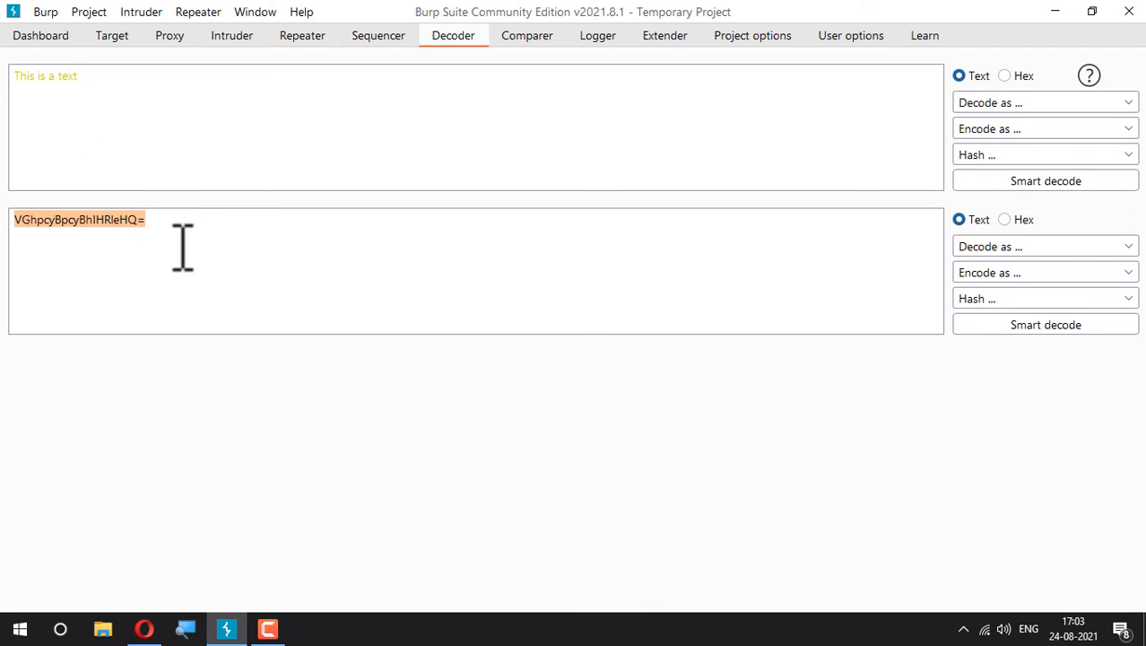
mouse_move(189, 243)
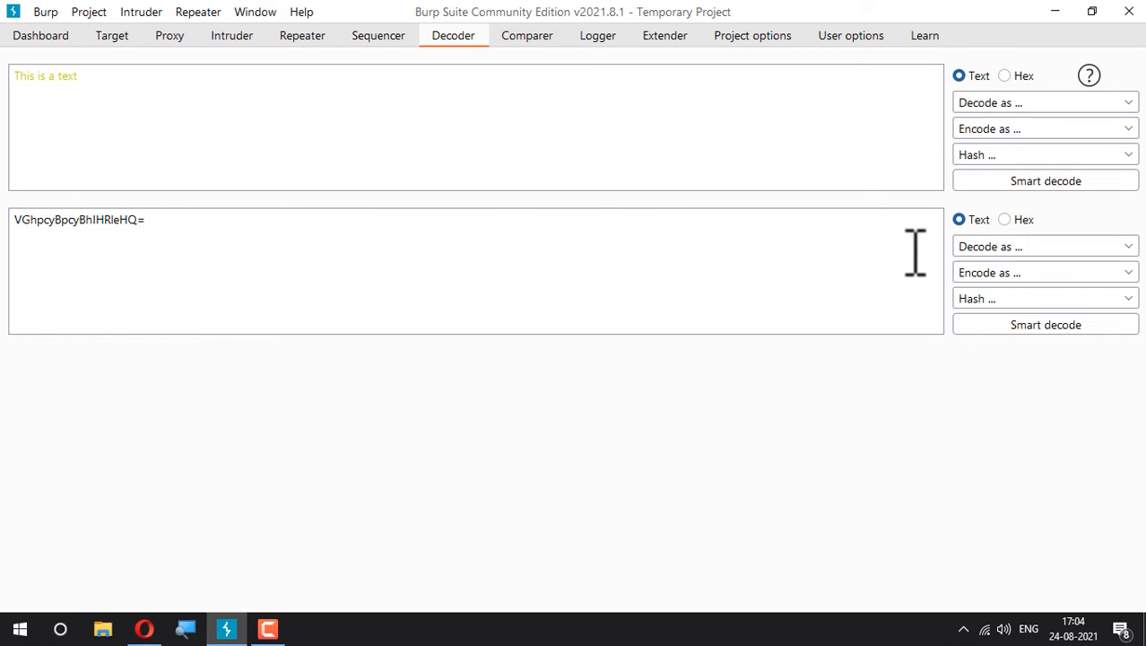
mouse_move(801, 252)
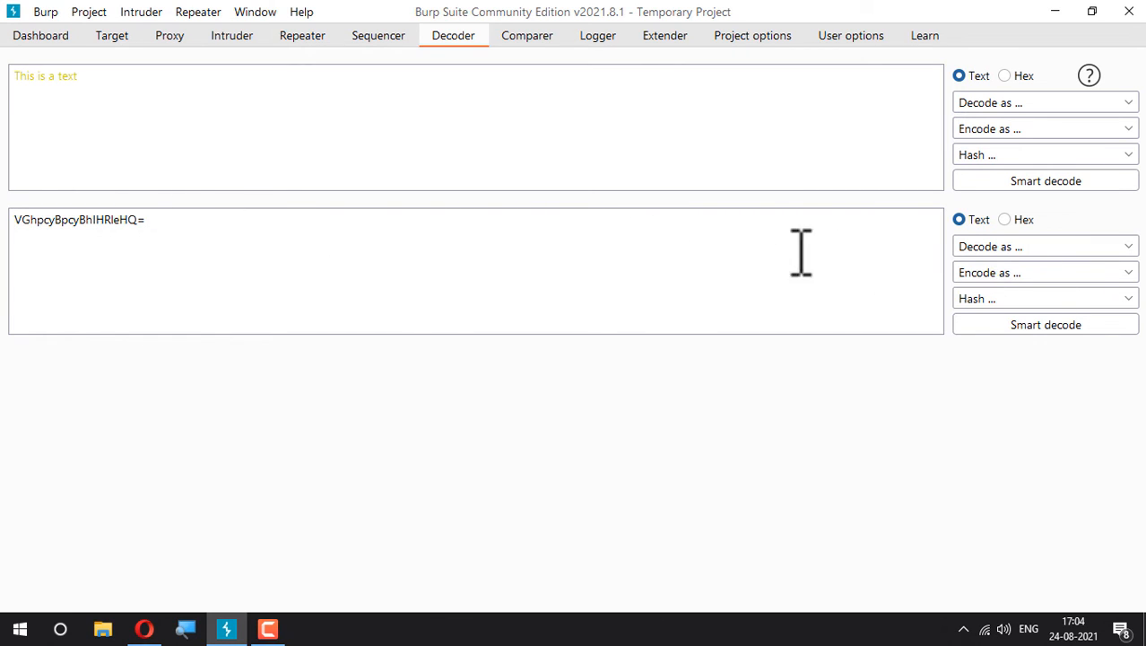
Encode VGhpcyBpcyBhIHRleHQ= as ASCII hex, then URL-encode the hex result
click(1045, 272)
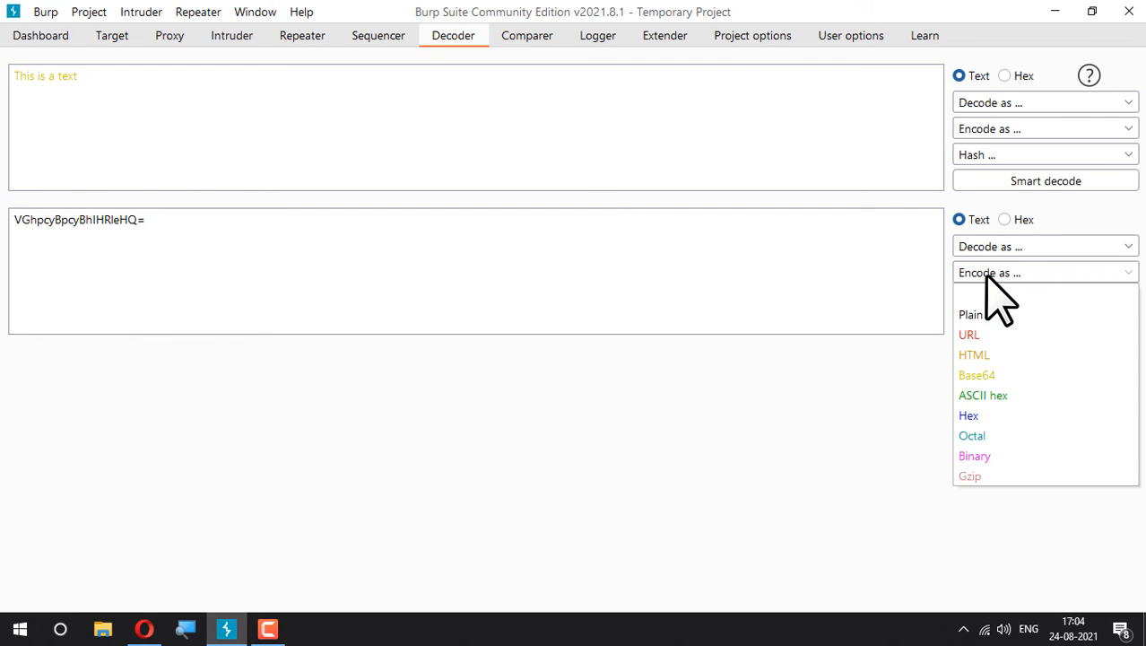
mouse_move(1000, 444)
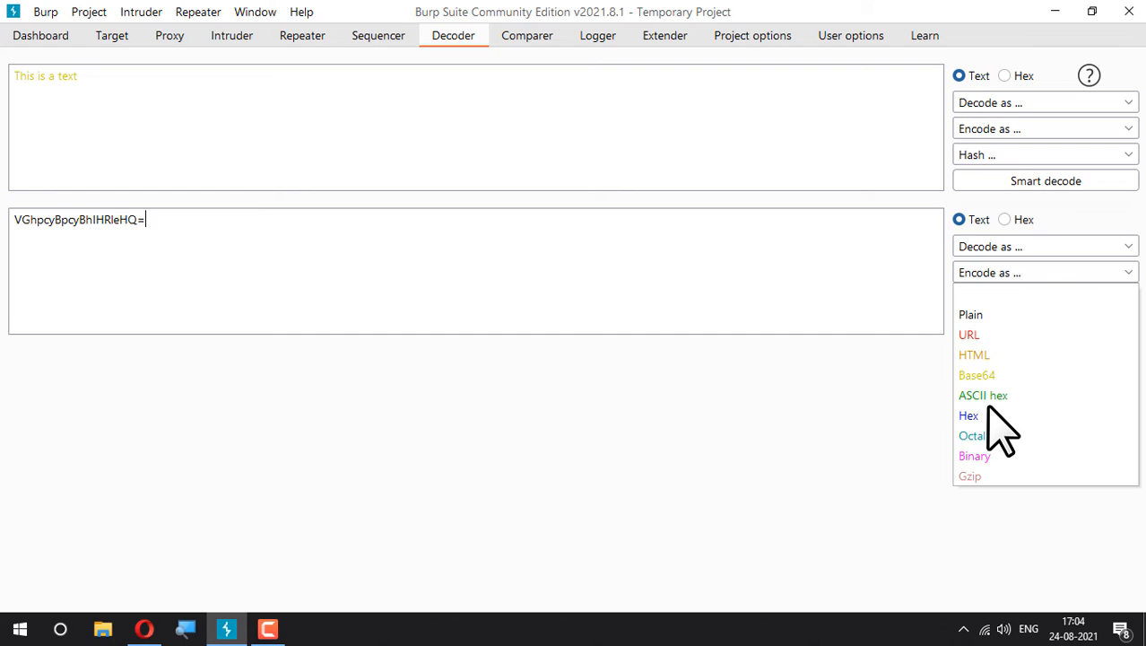
click(969, 415)
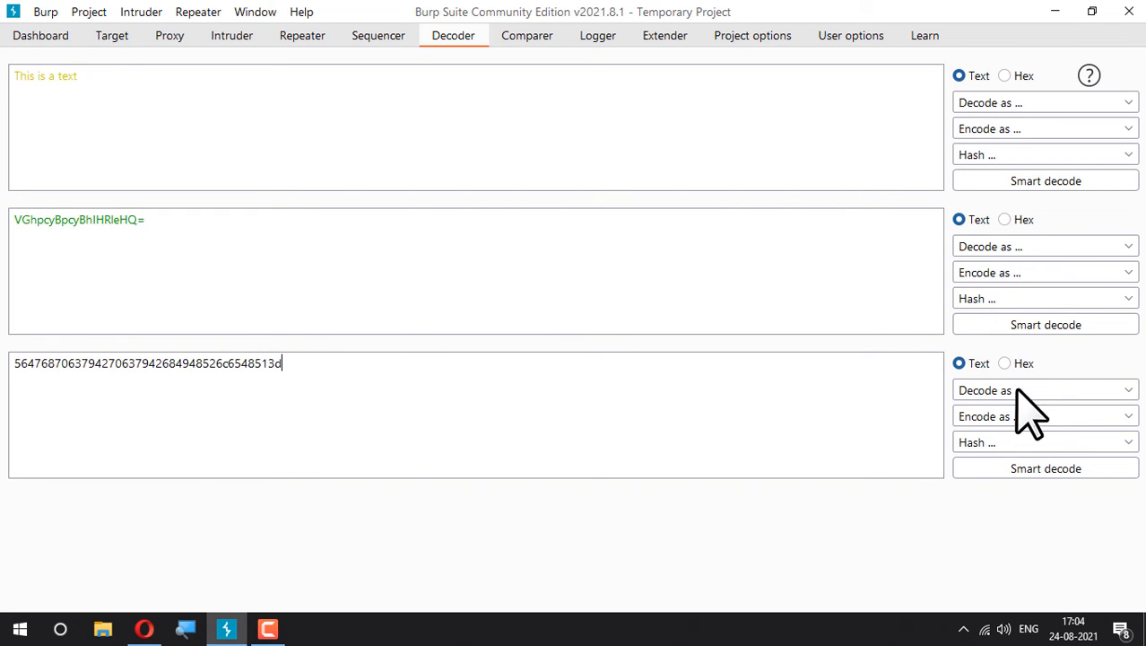
click(1040, 389)
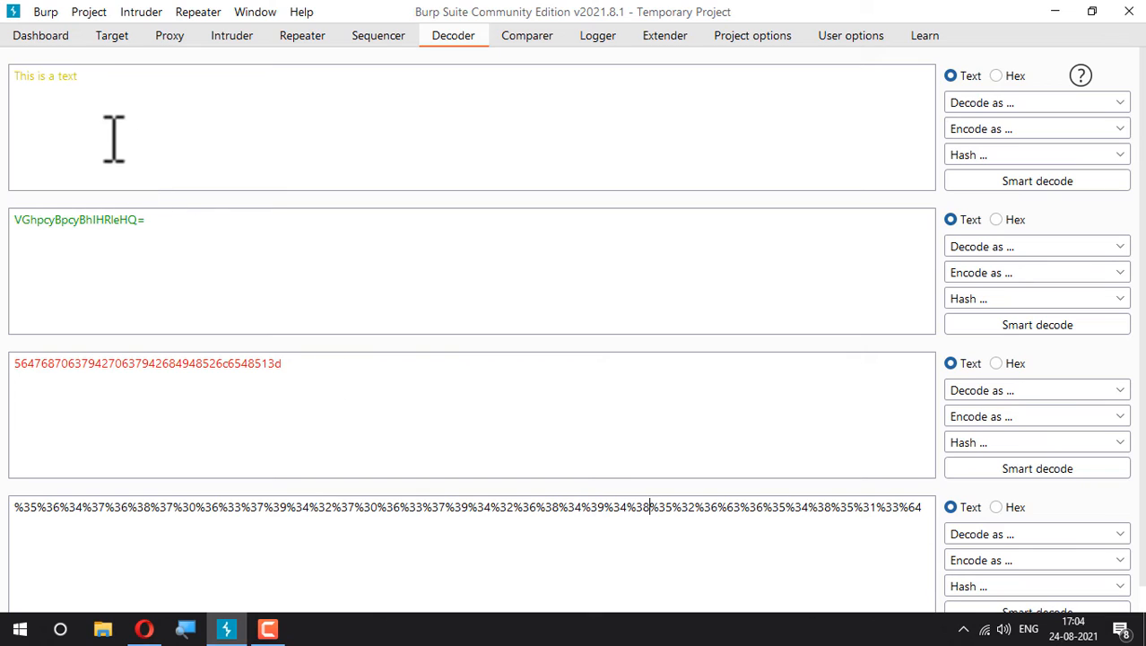
double_click(45, 75)
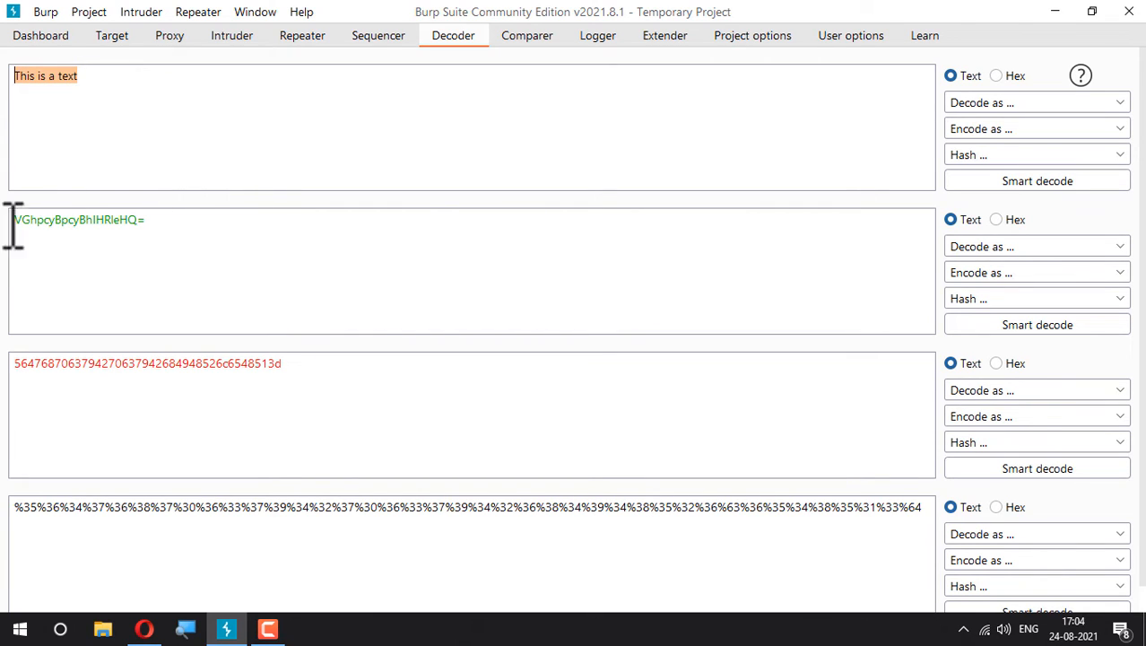
scroll(down, 3)
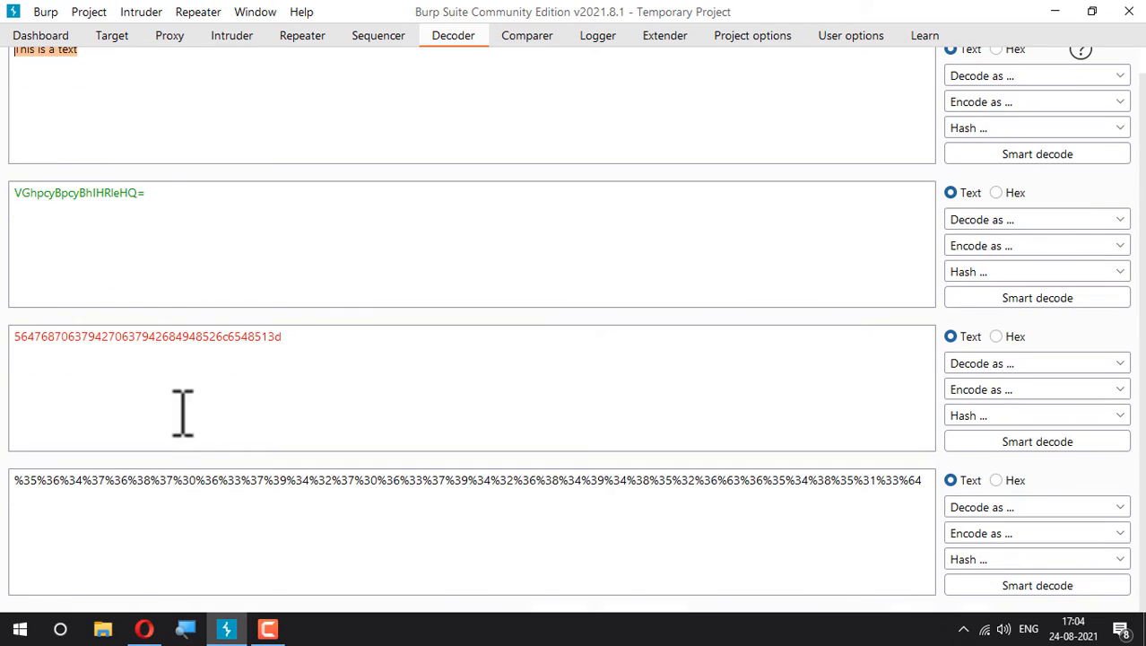
mouse_move(230, 494)
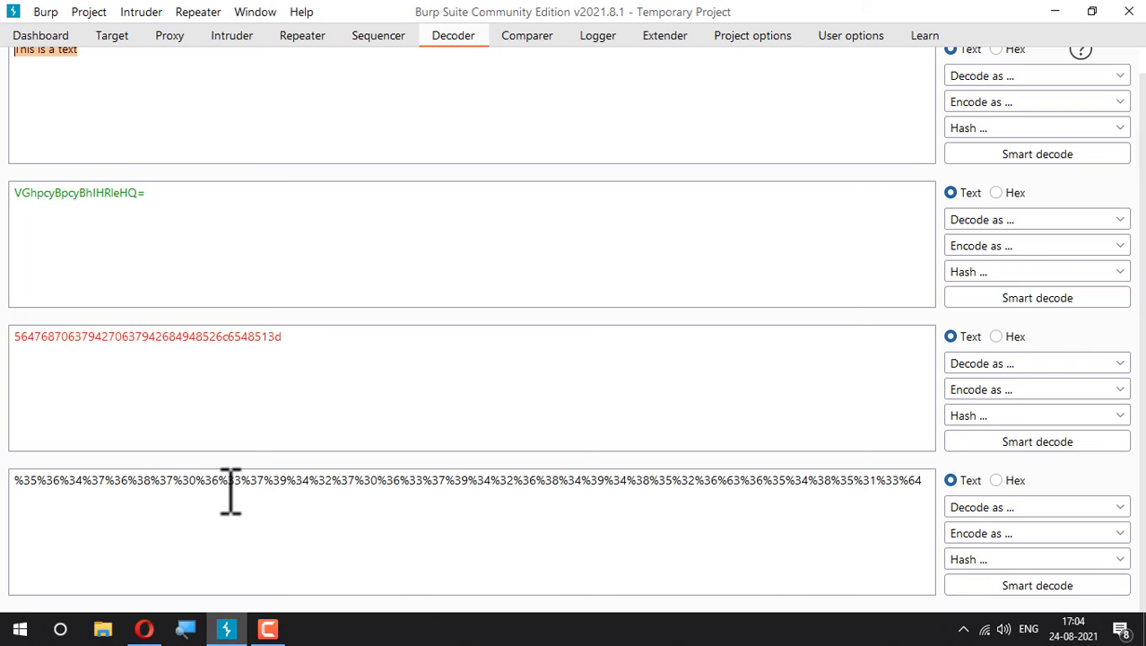
mouse_move(17, 480)
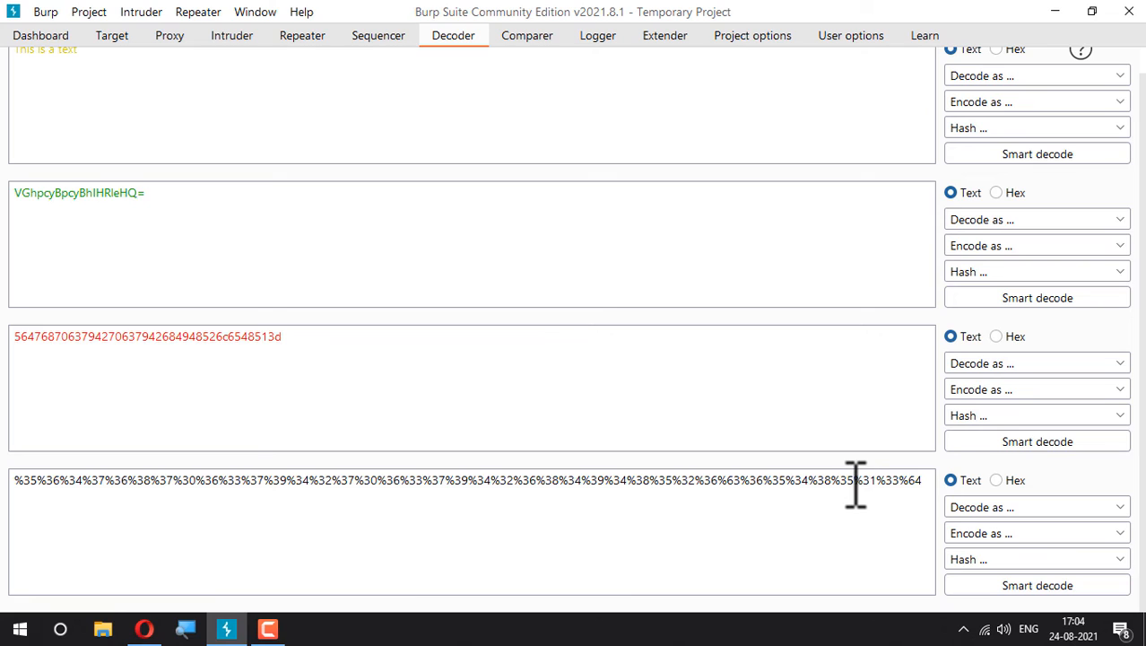
mouse_move(864, 480)
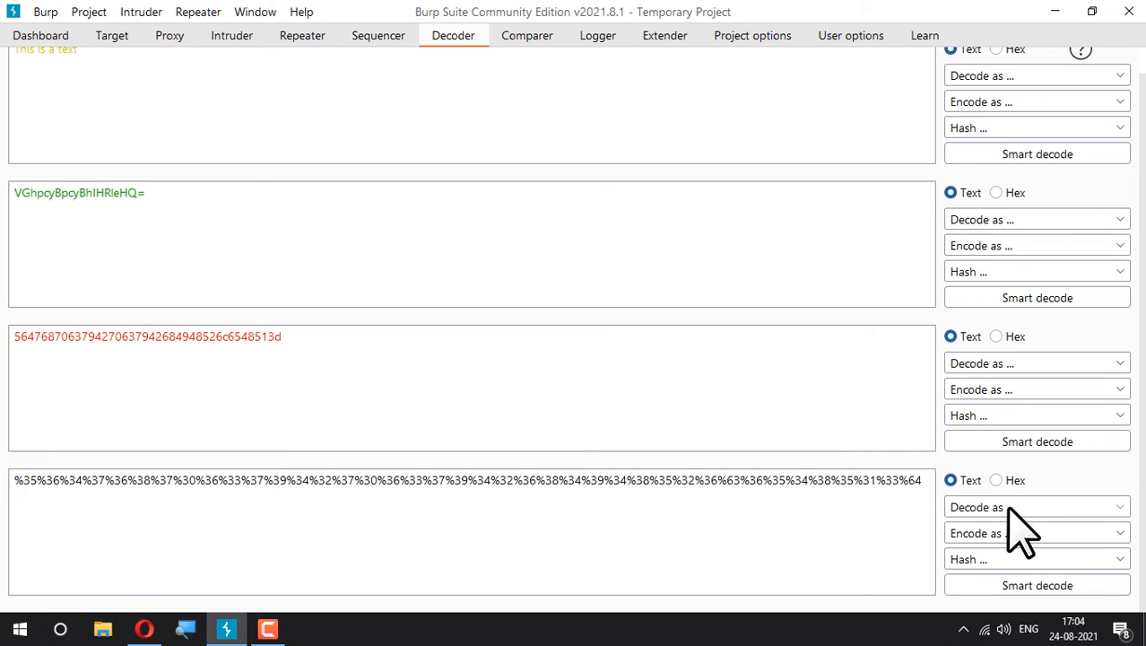
Decode the chained string as URL, ASCII hex, then Base64, recovering 'This is a text'
click(1036, 507)
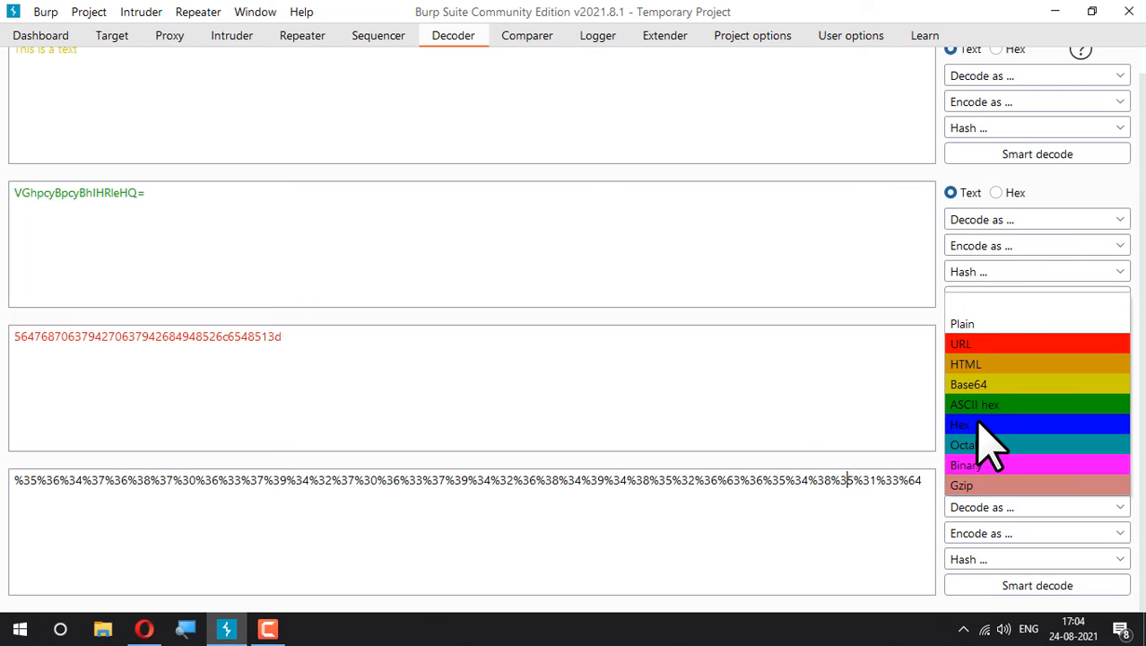
mouse_move(978, 364)
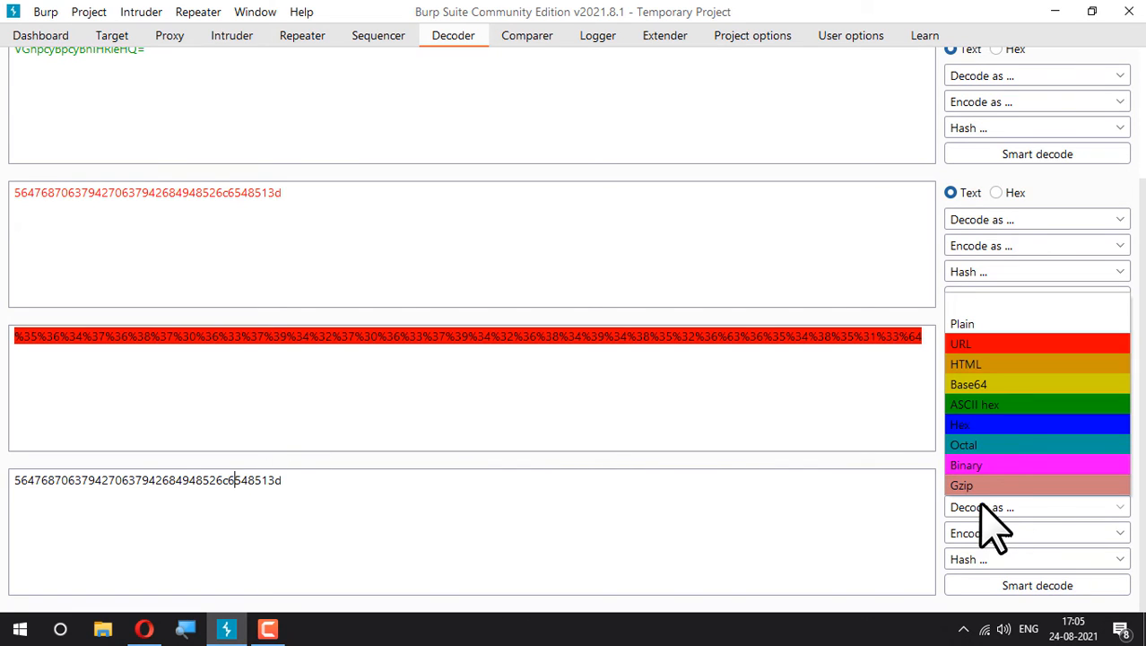
click(960, 343)
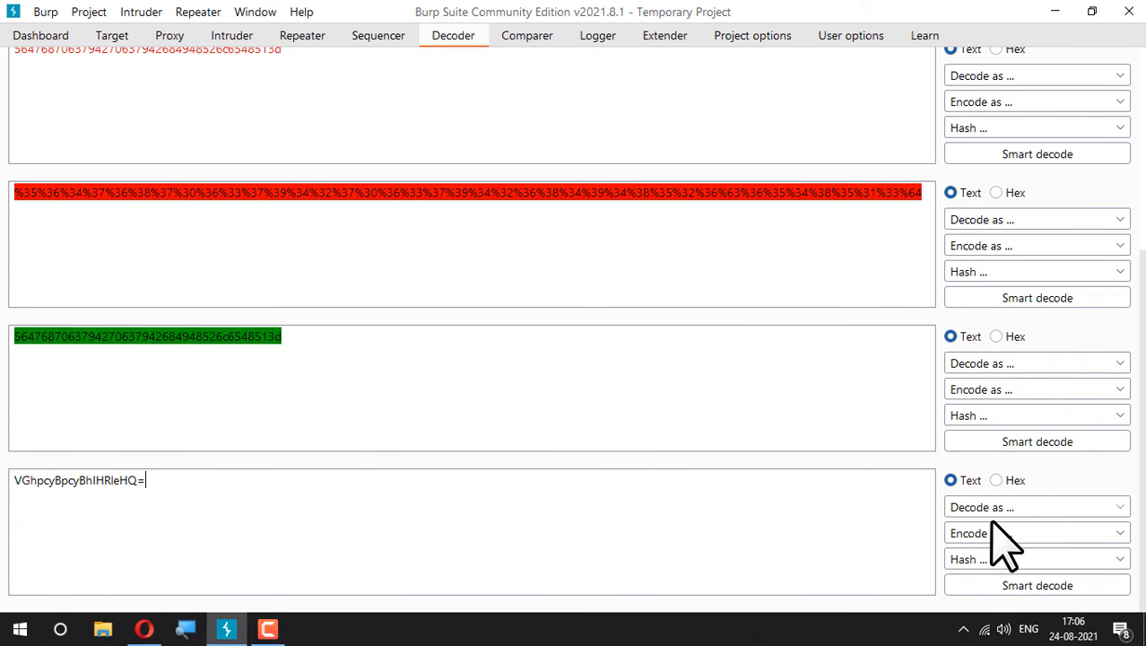
click(1032, 533)
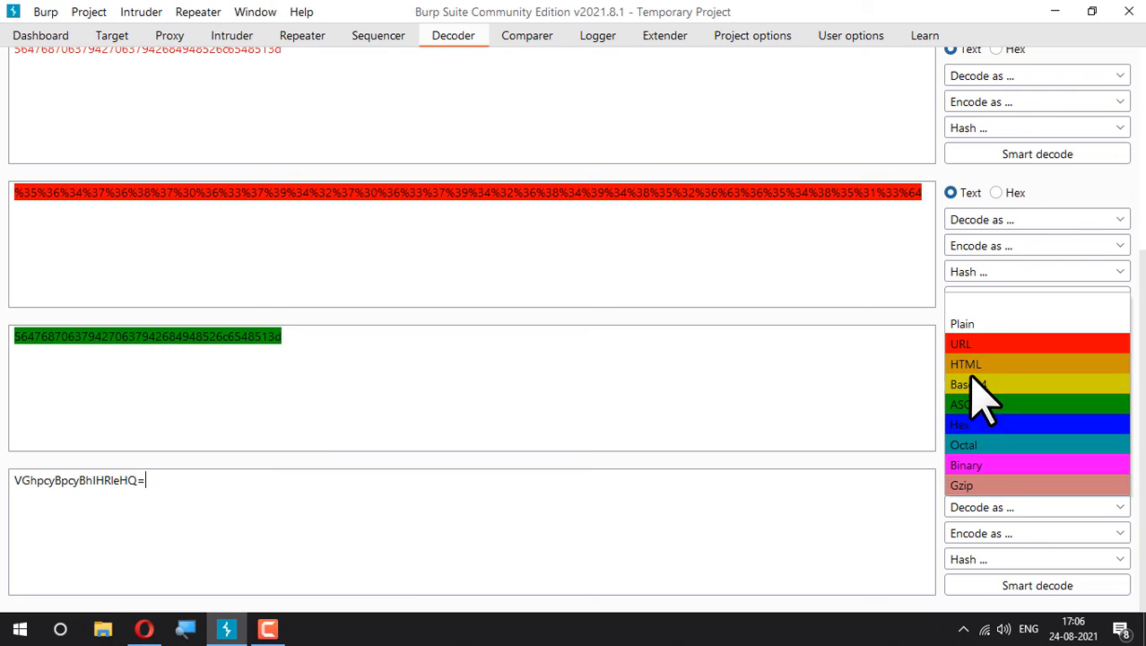
click(968, 384)
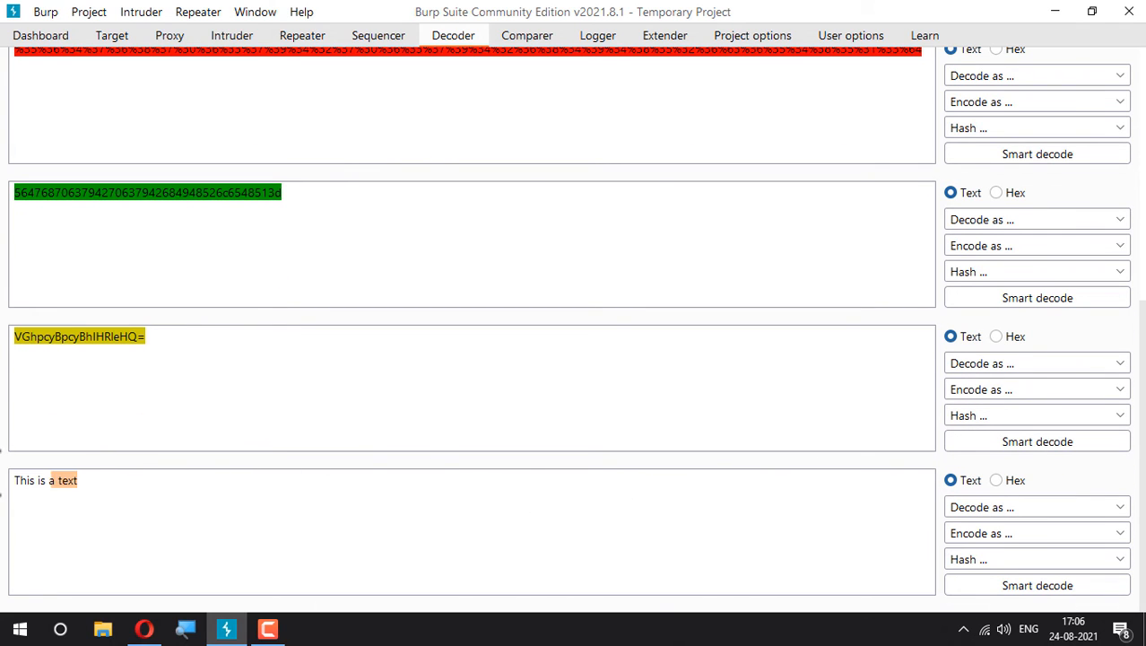
Decode the recovered 'This is a text' again, yielding binary bytes shown as hex
scroll(down, 3)
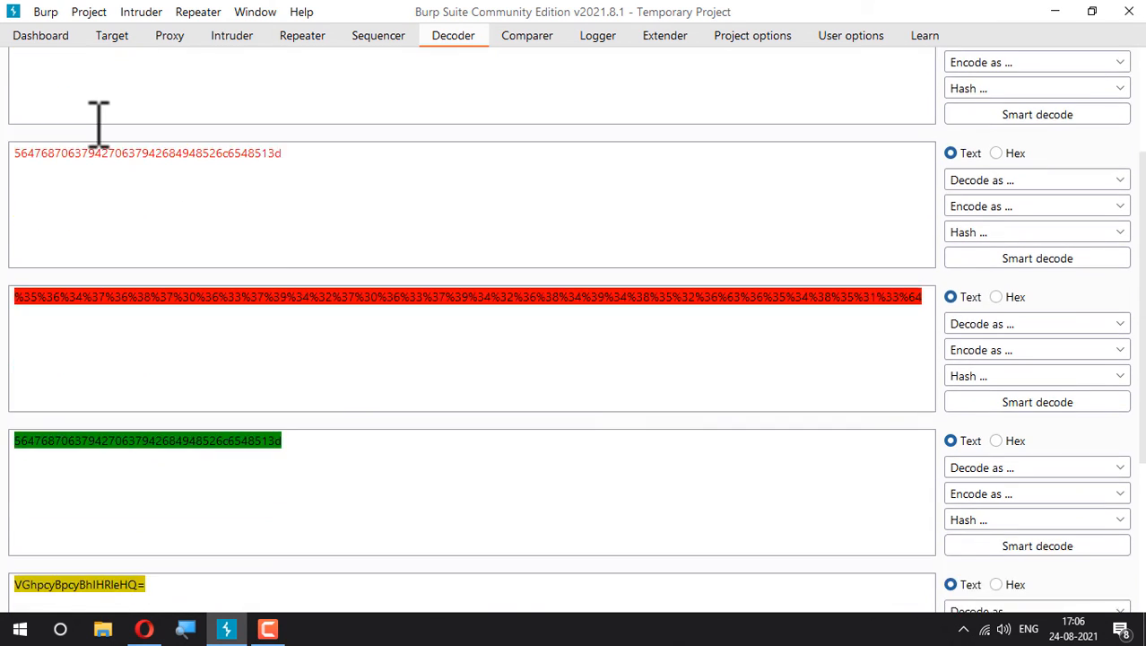
scroll(down, 3)
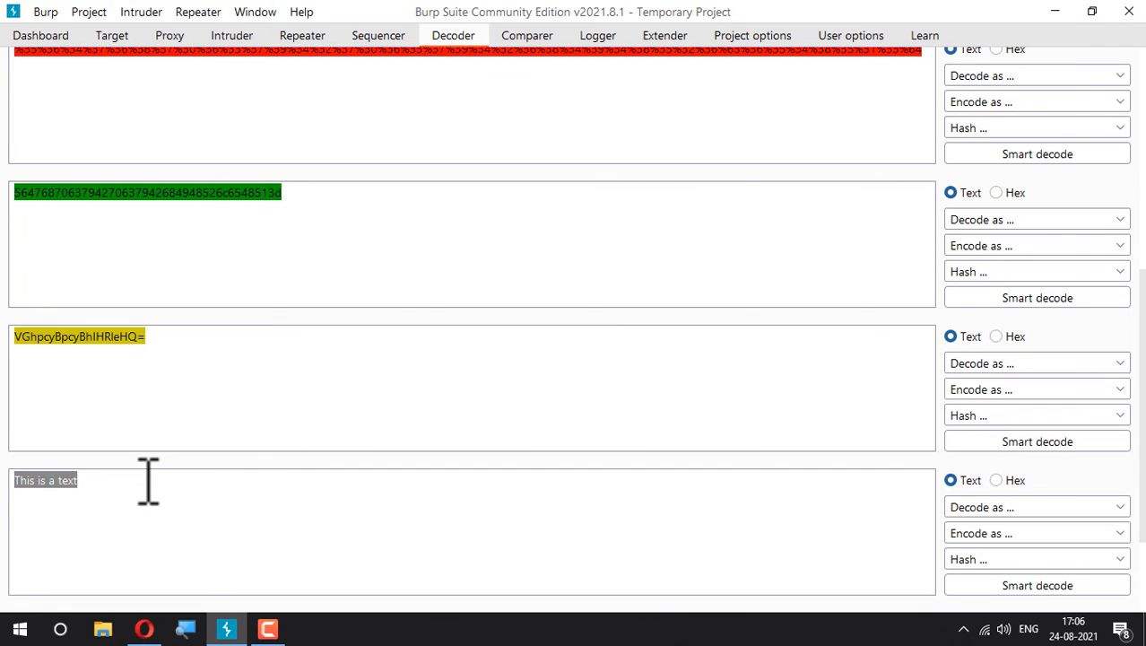
click(996, 480)
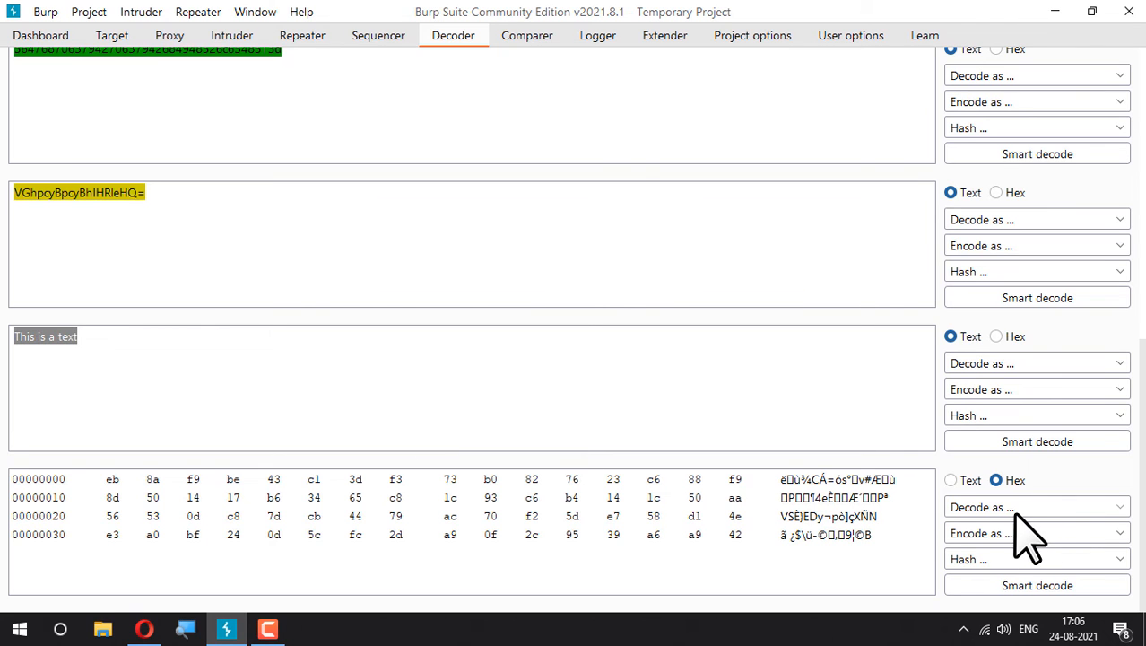
mouse_move(758, 574)
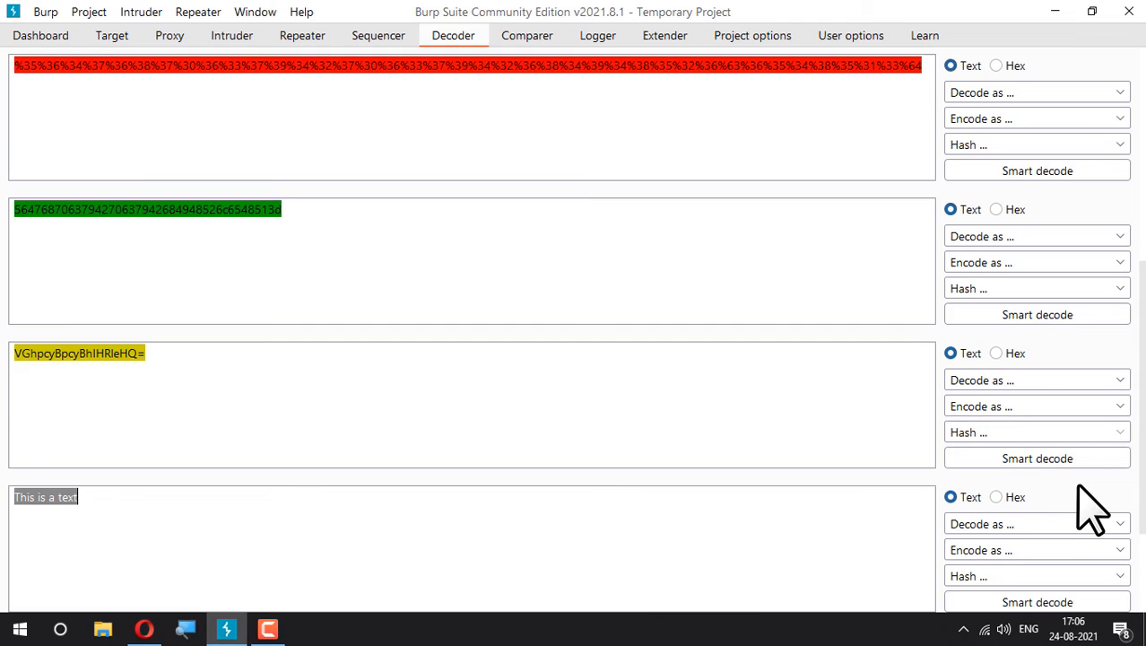
Reset the Decoder to one input box holding VGhpcyBpcyBhIHRleHQ=
scroll(down, 3)
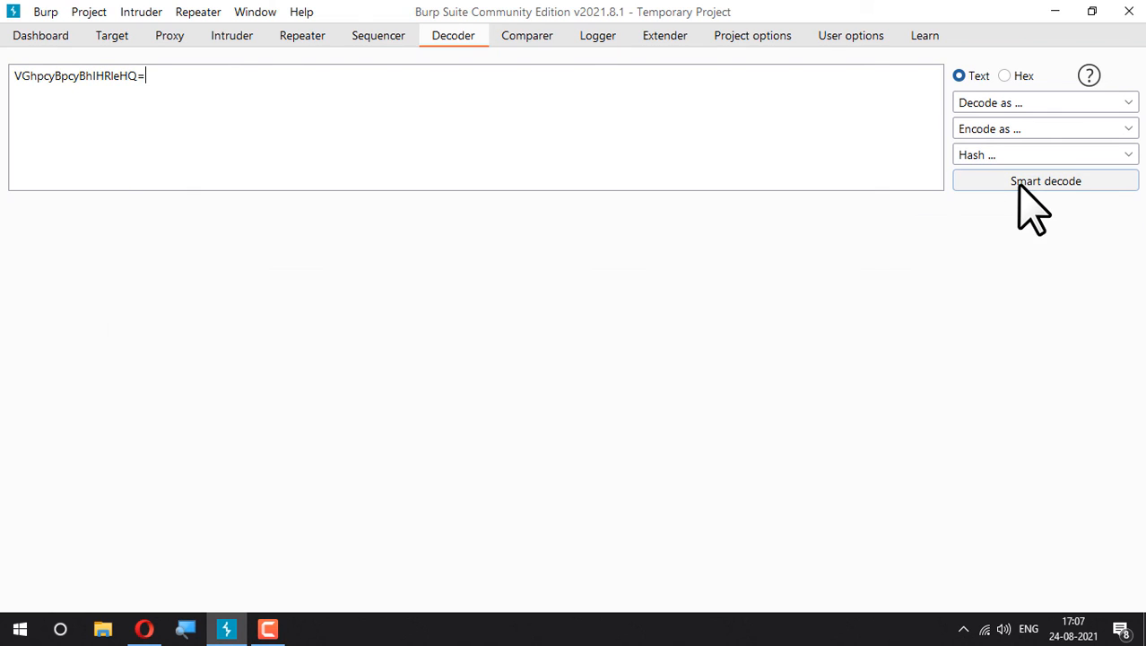
mouse_move(675, 185)
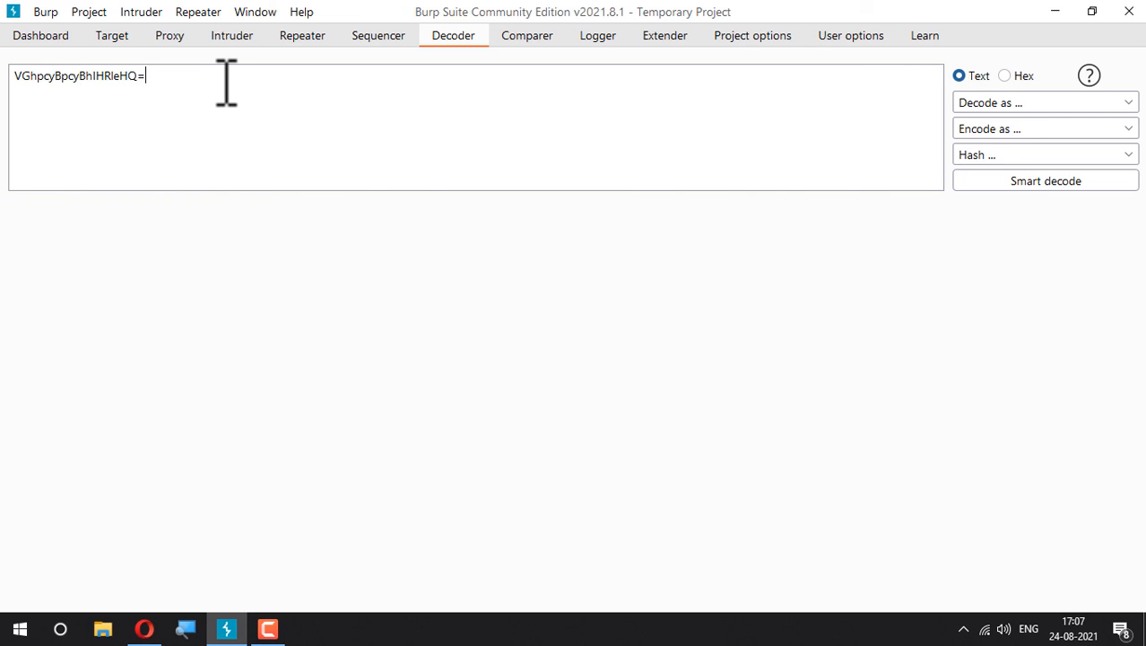
mouse_move(659, 27)
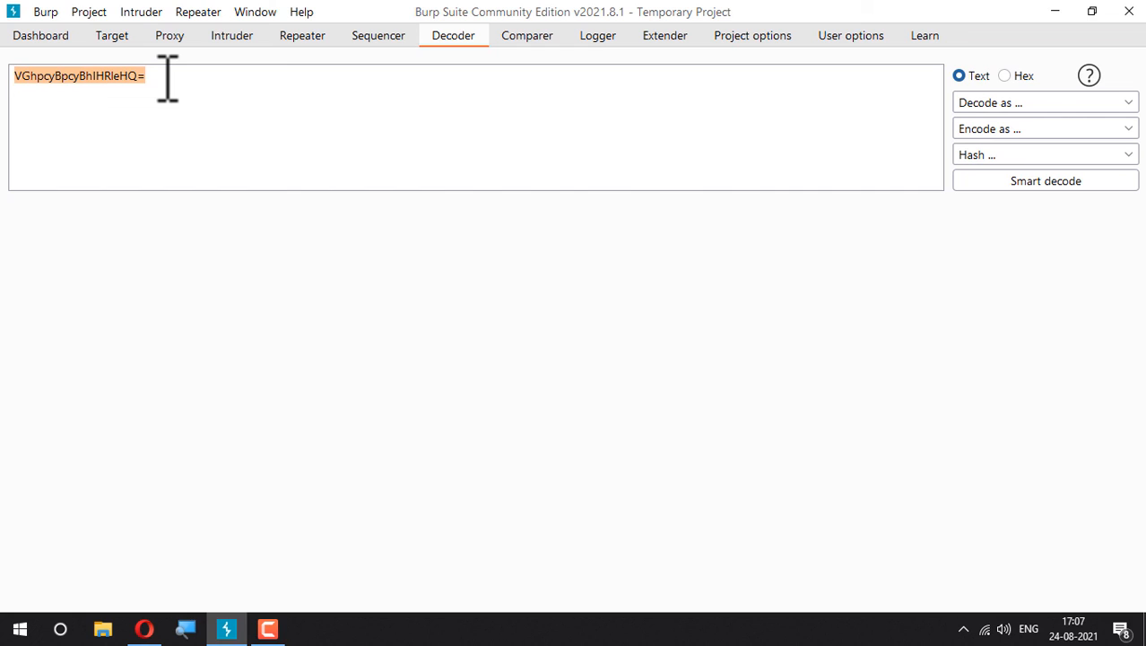
click(146, 75)
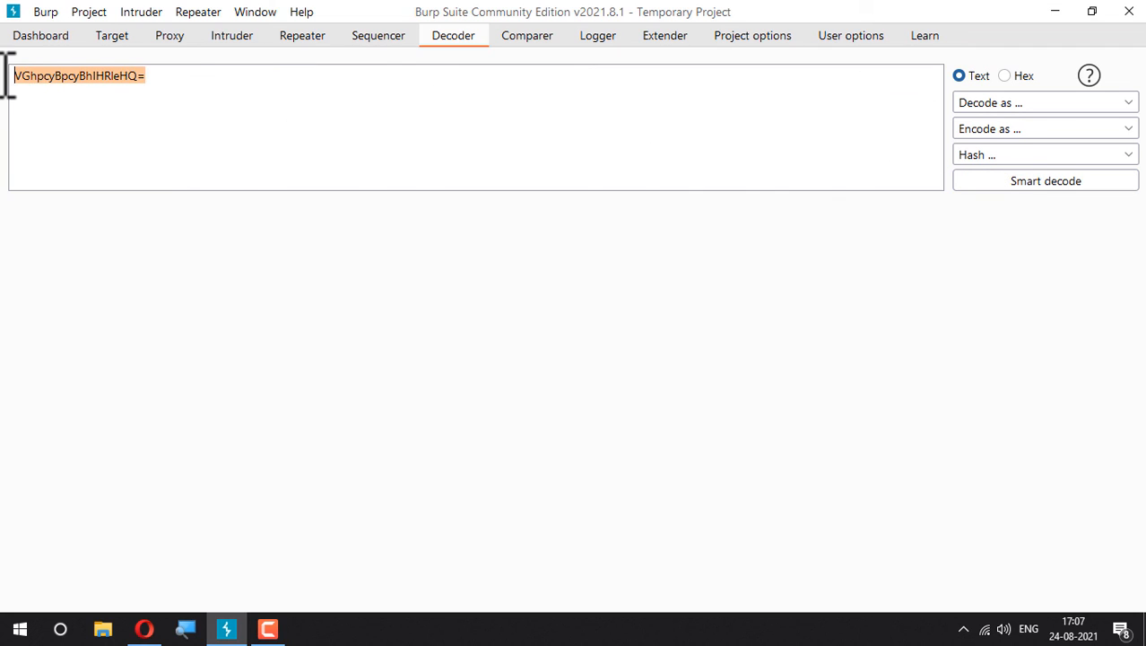
URL-encode 'this' to %74%68%69%73, then Smart decode it back to 'this'
text(this)
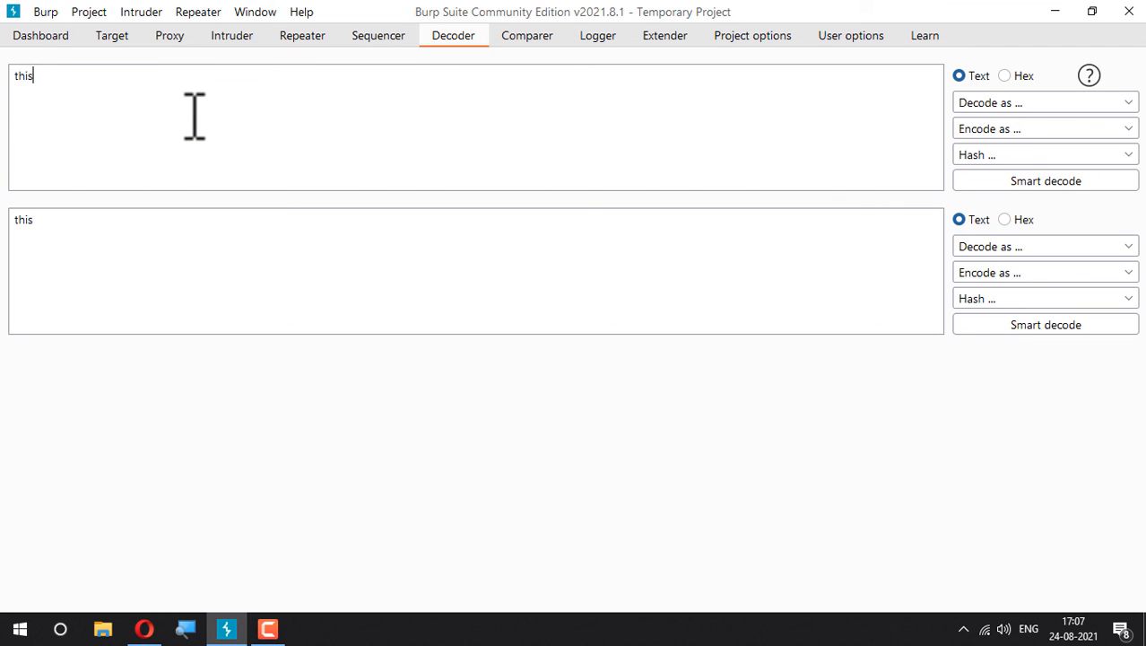
click(1045, 128)
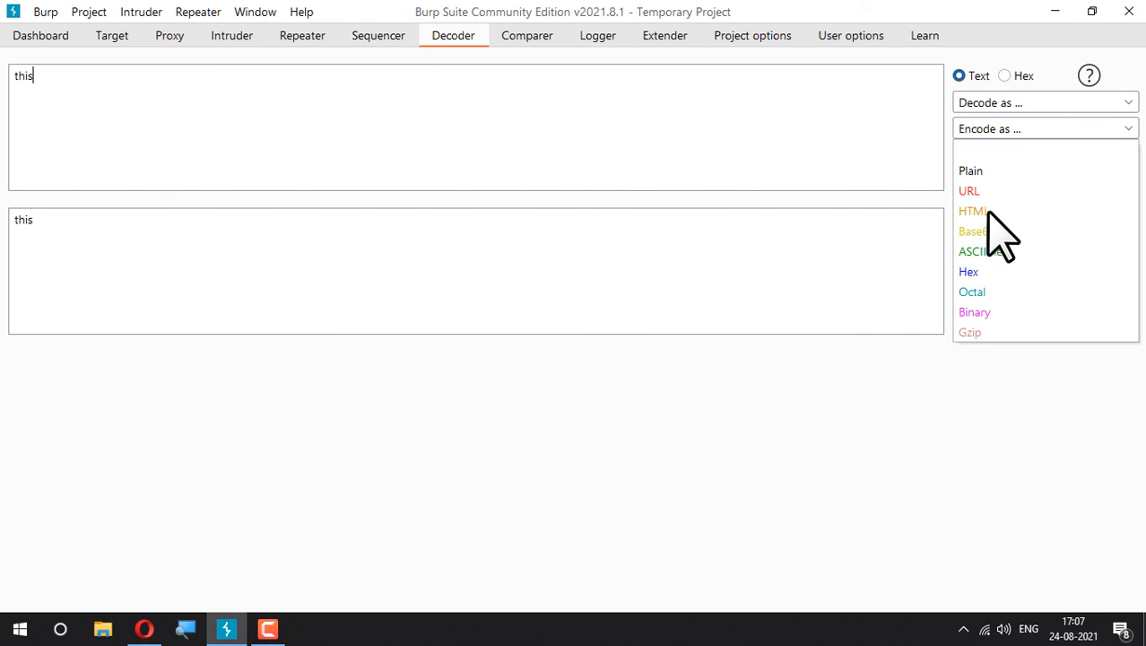
click(969, 190)
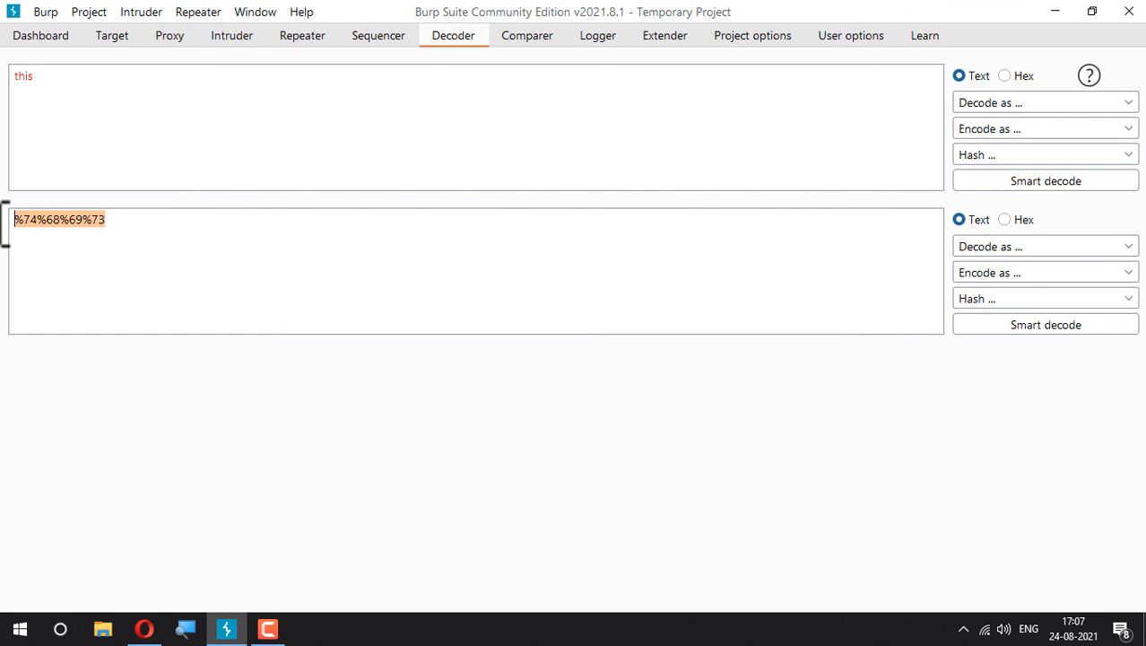
mouse_move(851, 278)
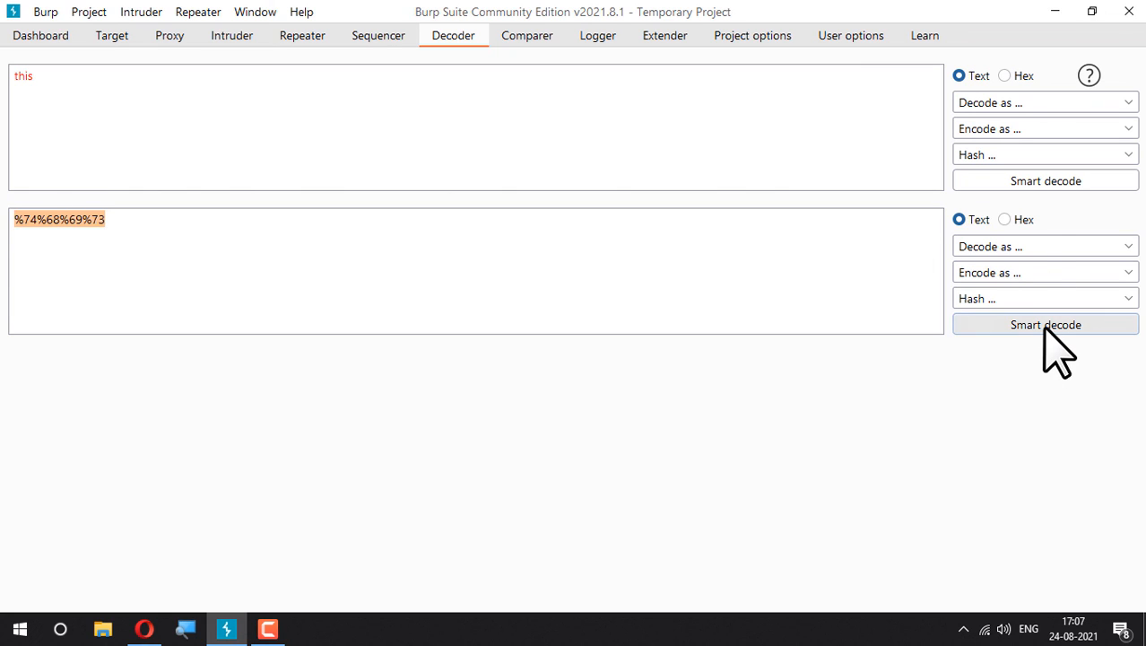
click(1045, 324)
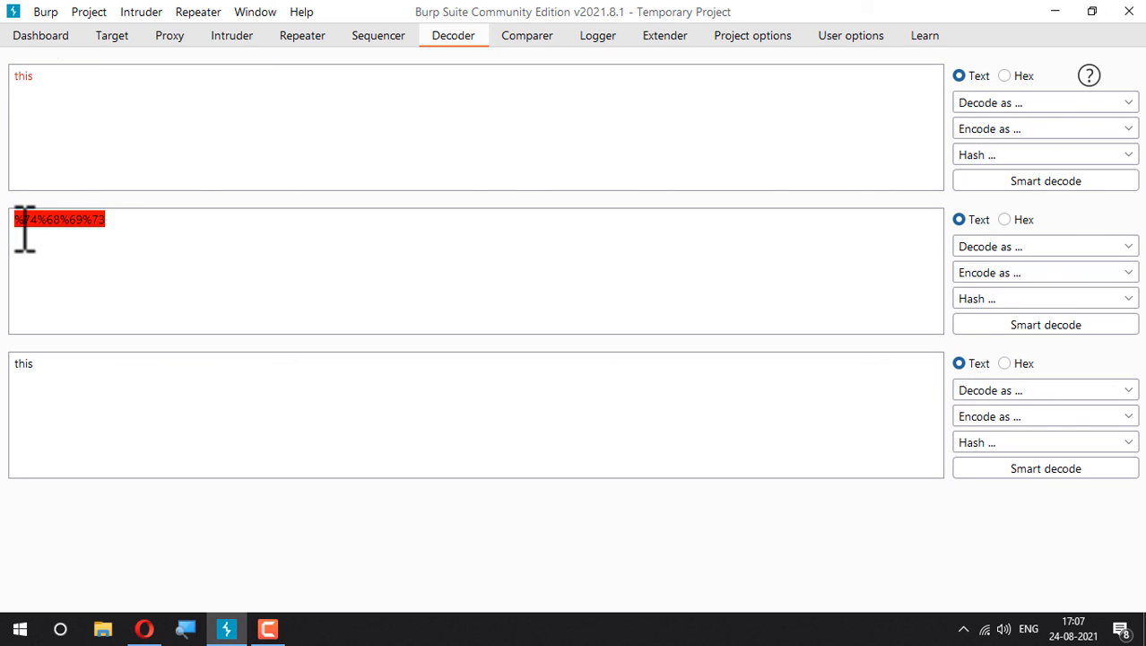
double_click(24, 363)
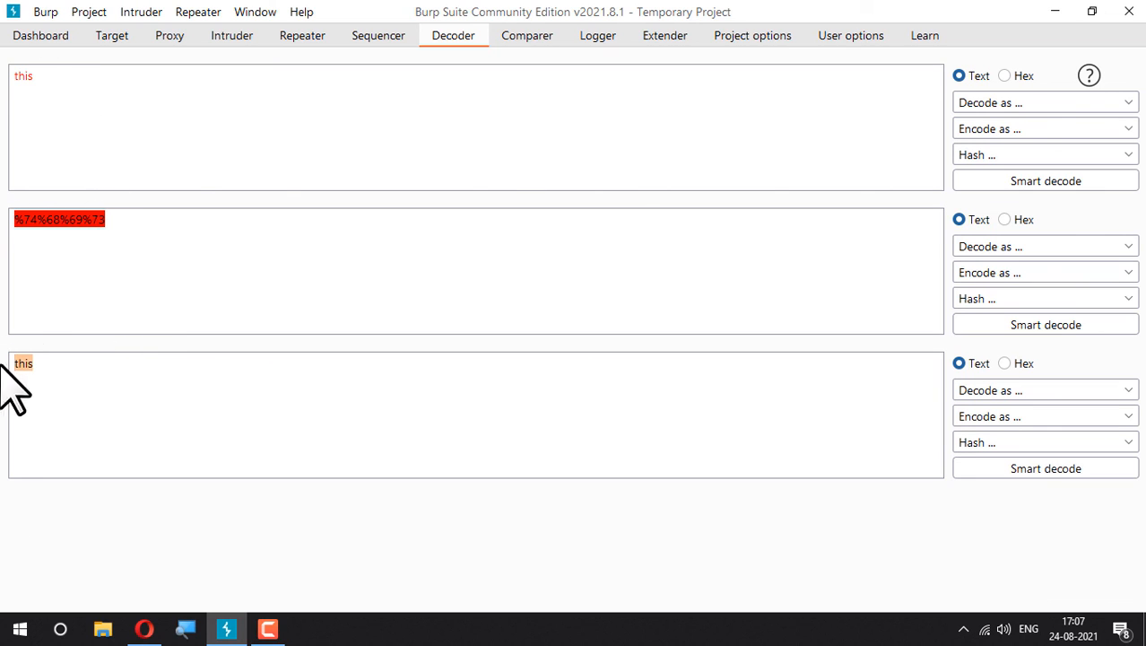
mouse_move(617, 222)
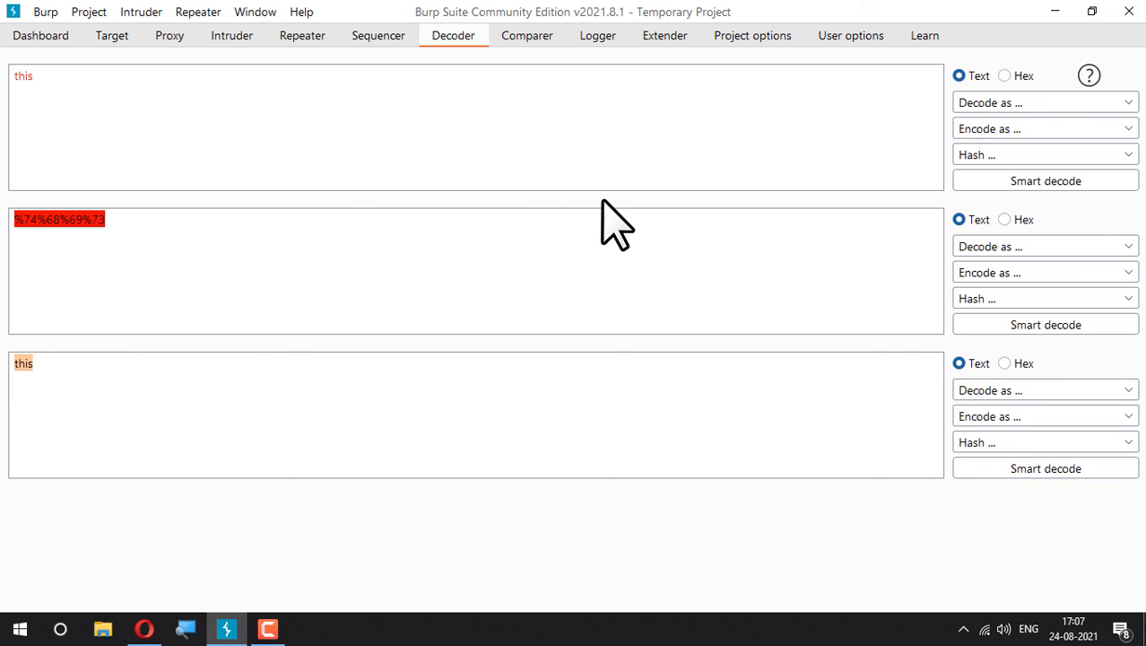
click(1004, 75)
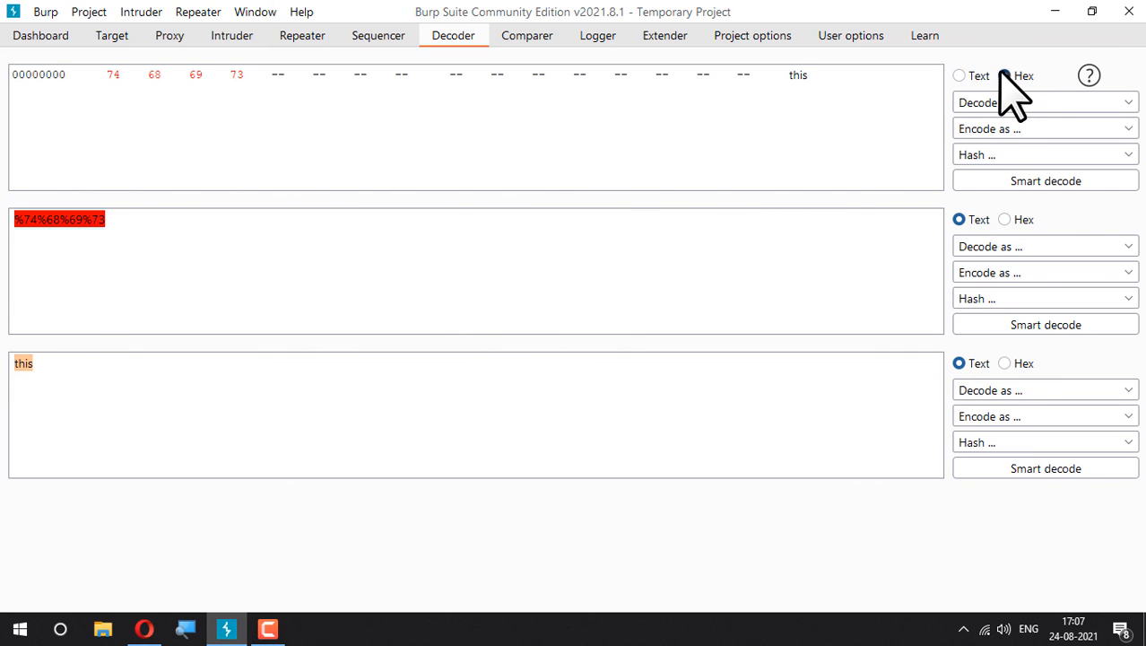
click(1005, 75)
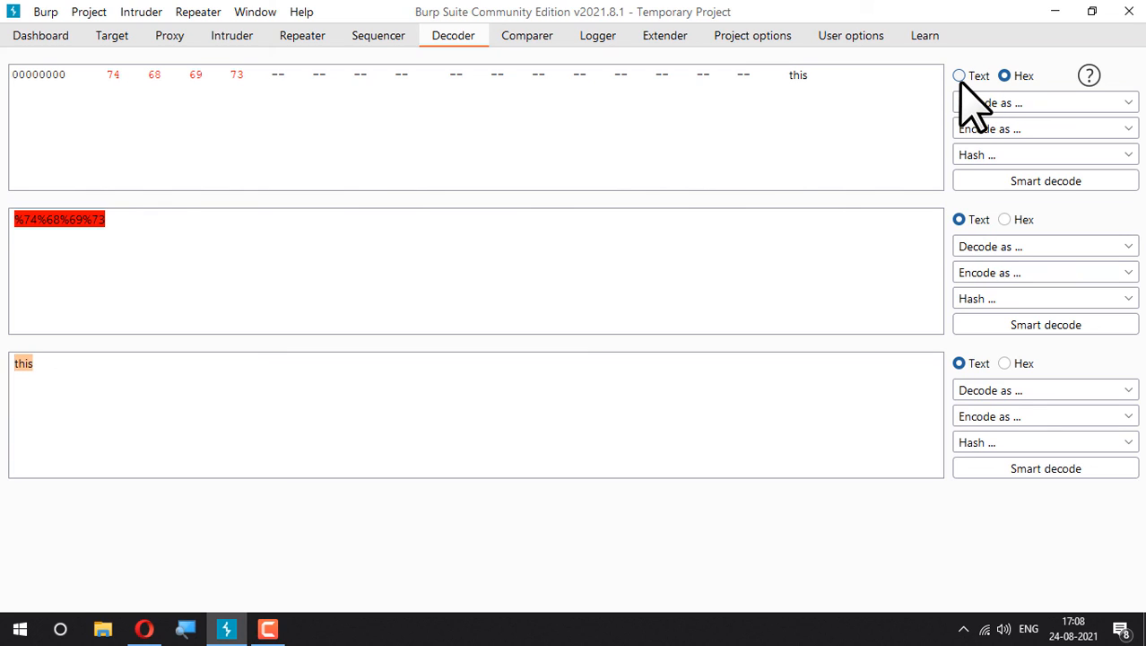
click(959, 75)
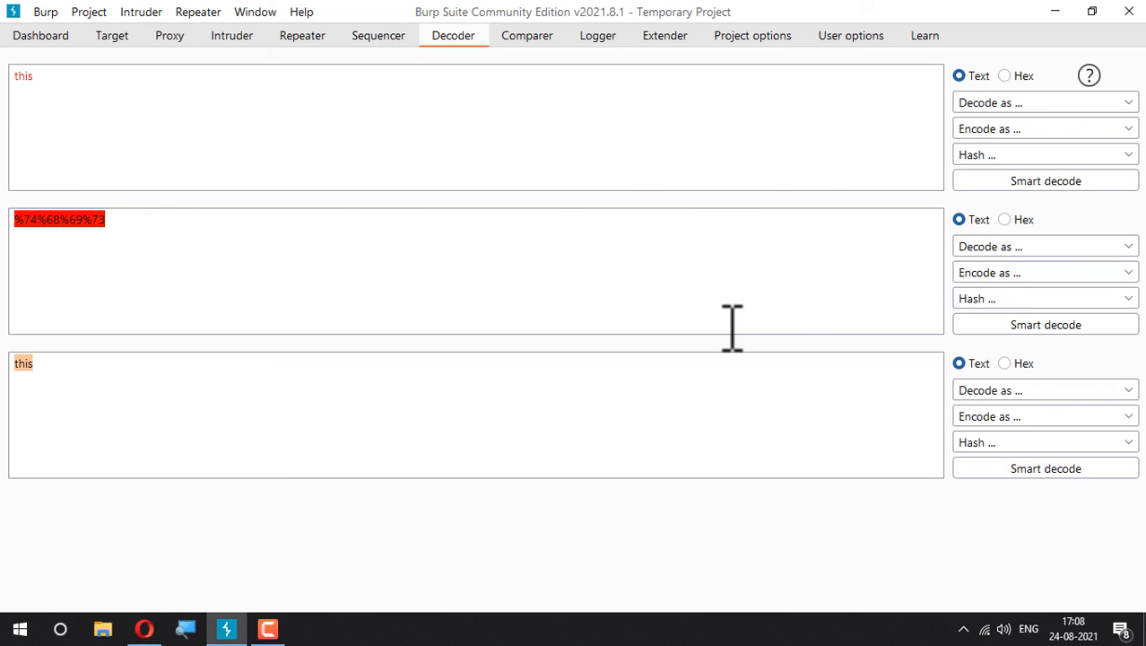
click(17, 362)
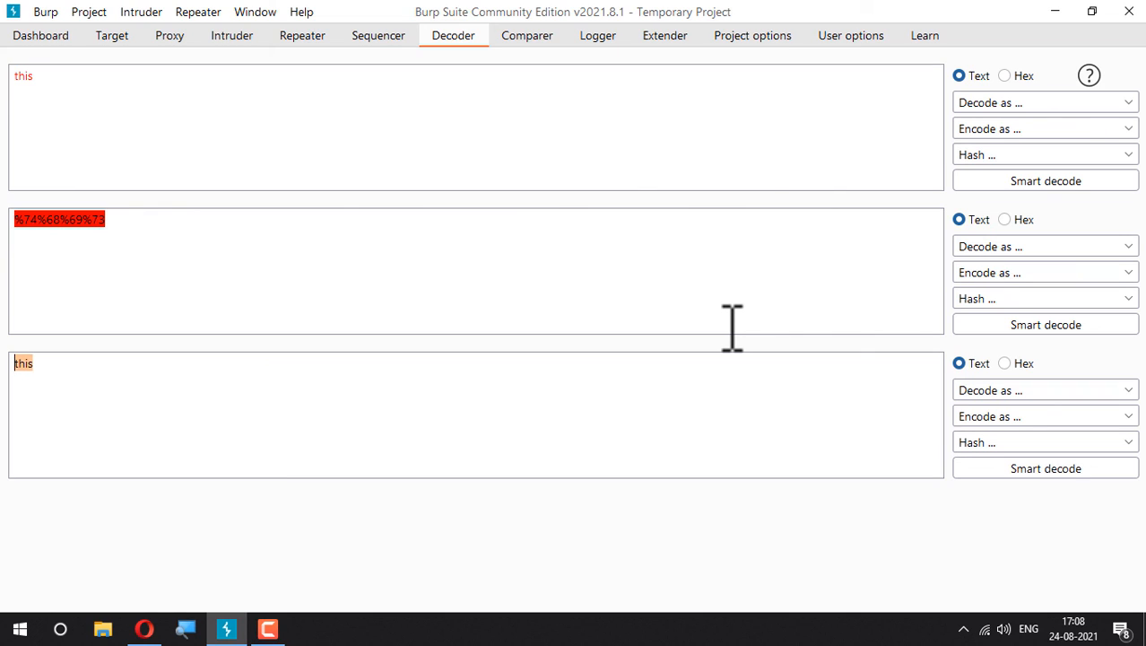